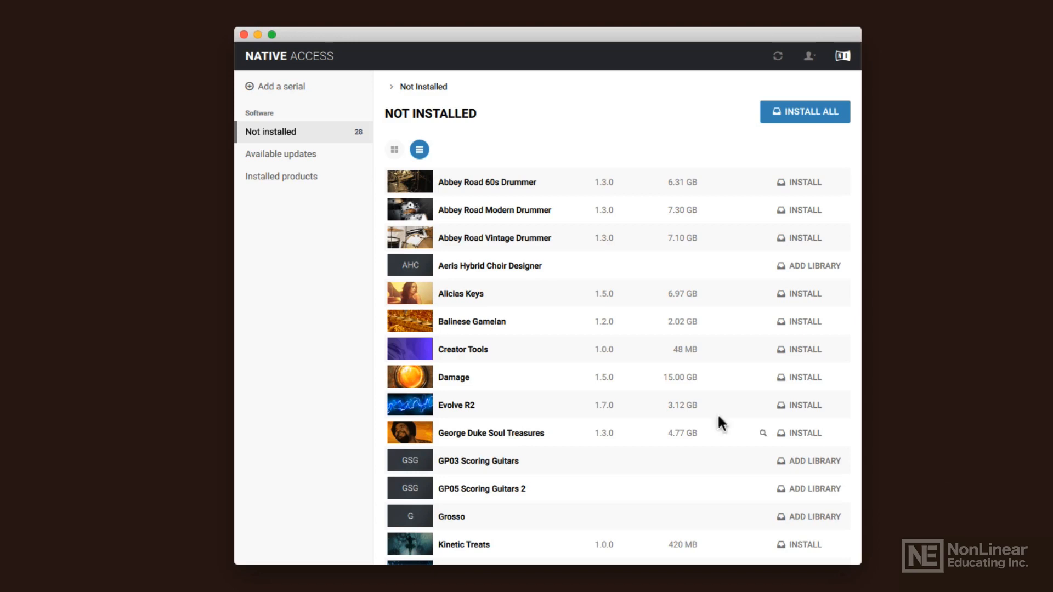
mouse_move(563, 403)
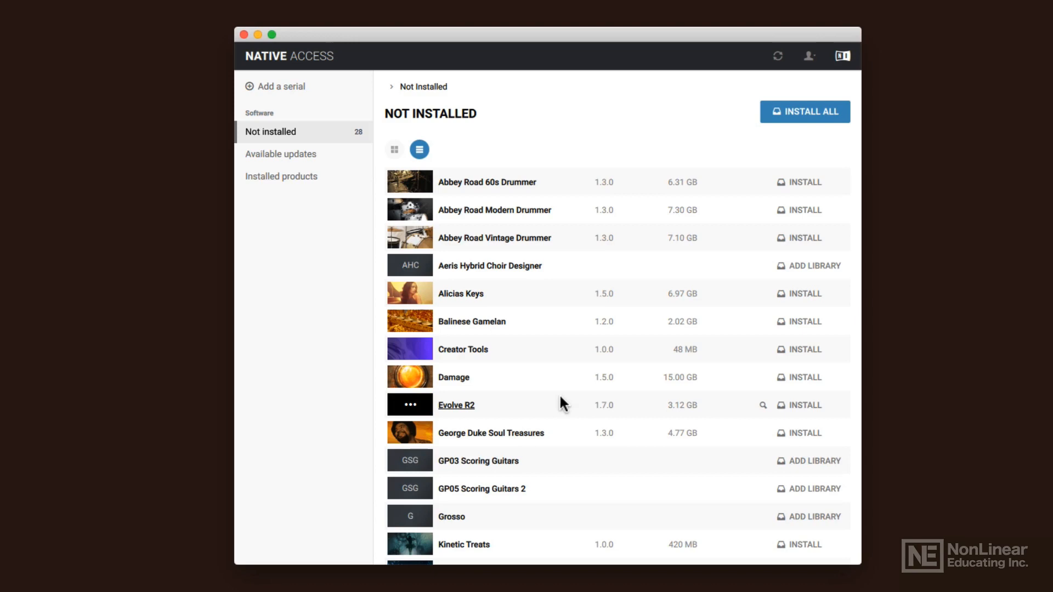
mouse_move(455, 164)
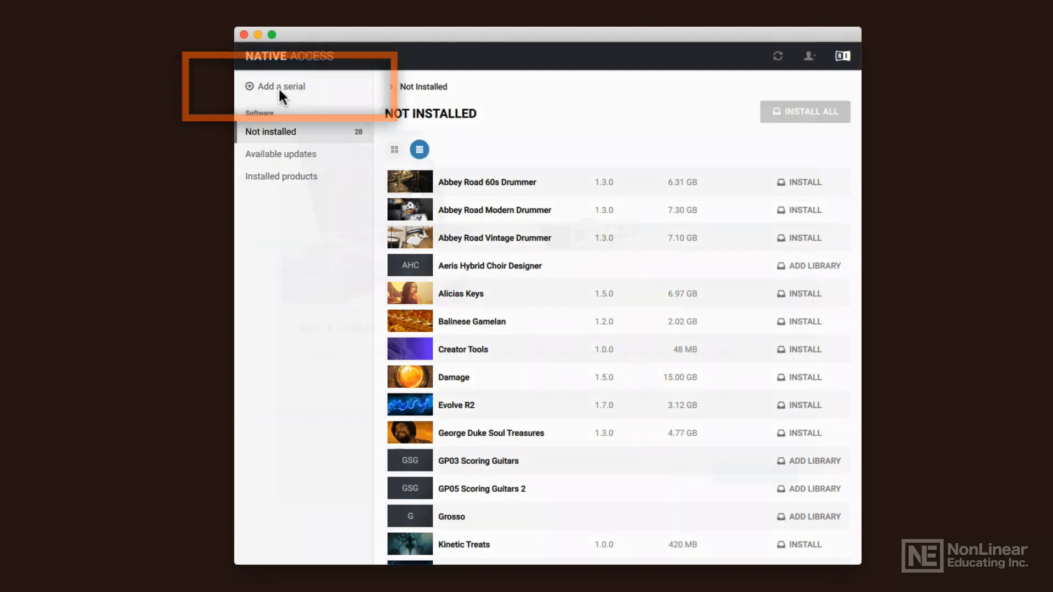
- Start registering a new serial via 'Add a serial' in the sidebar
click(279, 86)
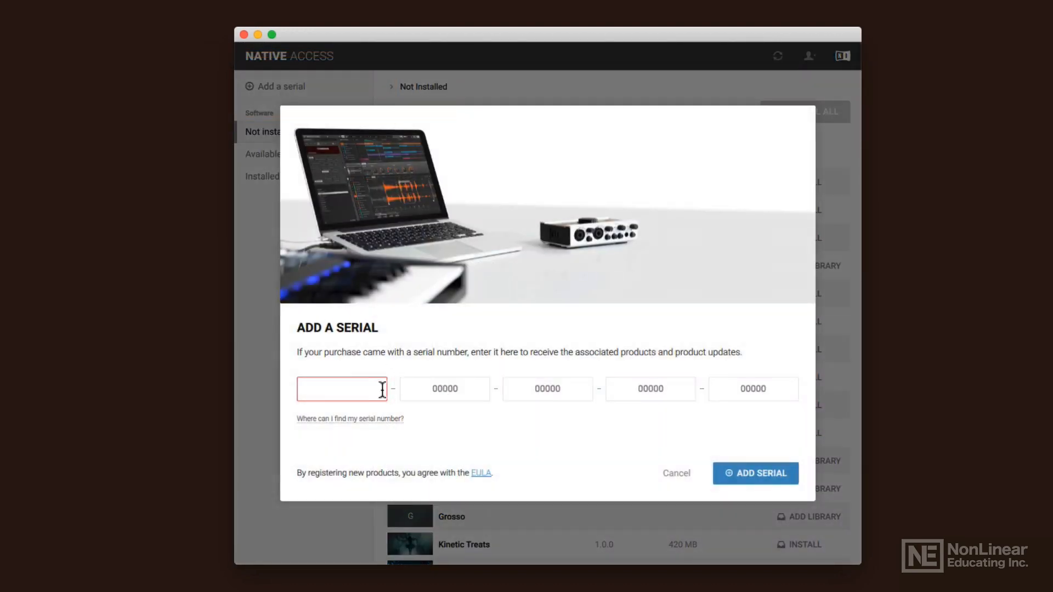
mouse_move(676, 474)
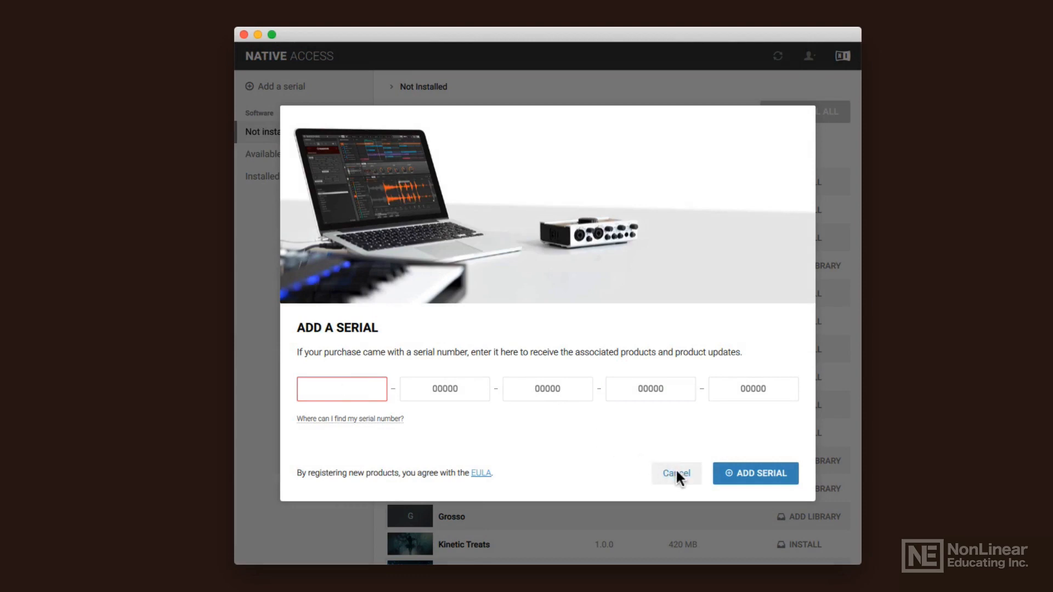
- Cancel the Add a Serial form and browse the Not Installed list of 28 products
click(676, 473)
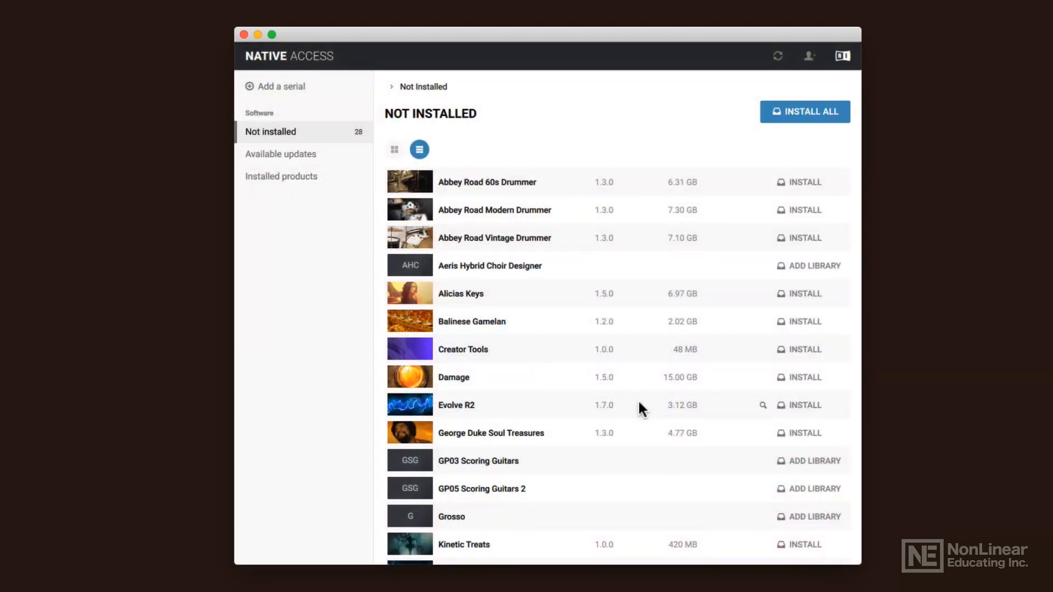
mouse_move(285, 138)
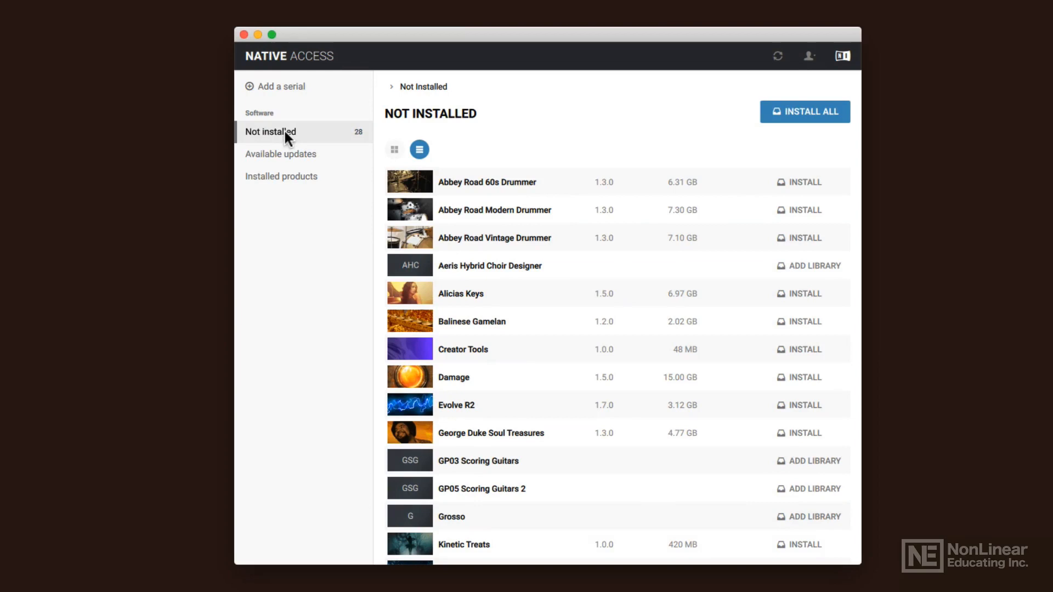
mouse_move(306, 137)
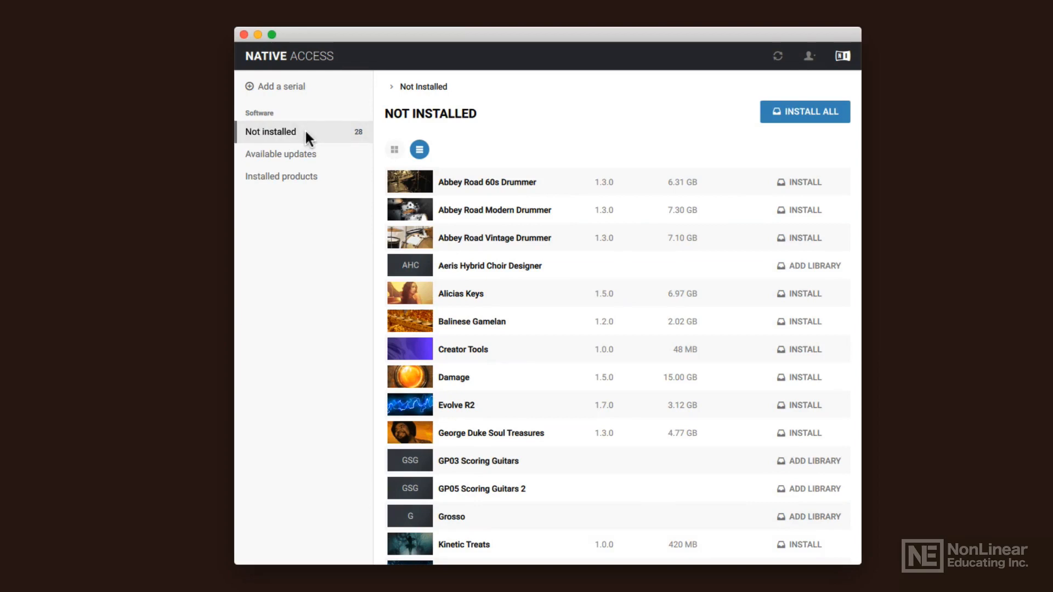
mouse_move(804, 112)
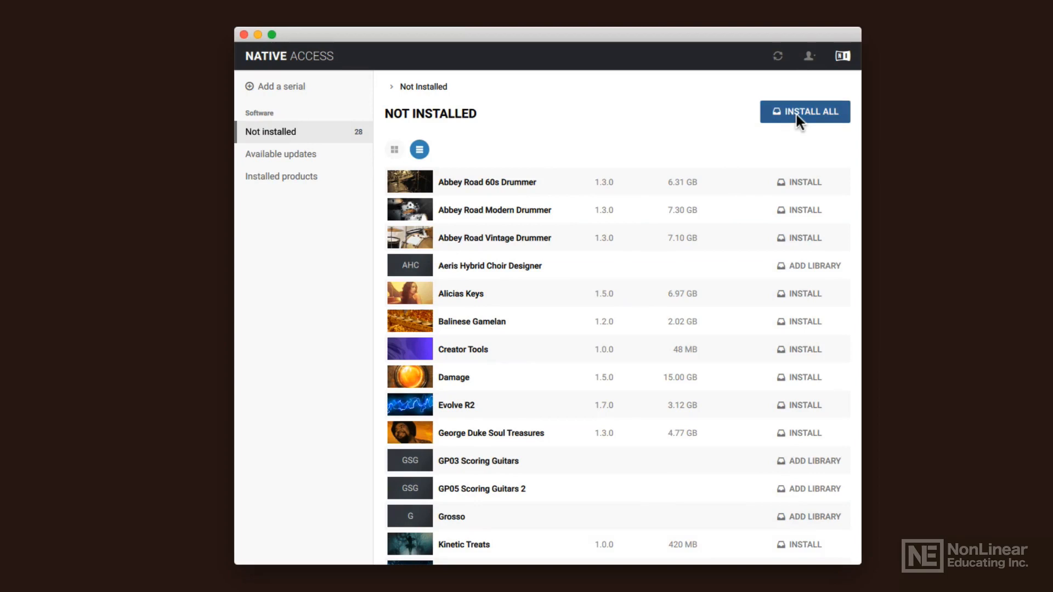
mouse_move(789, 257)
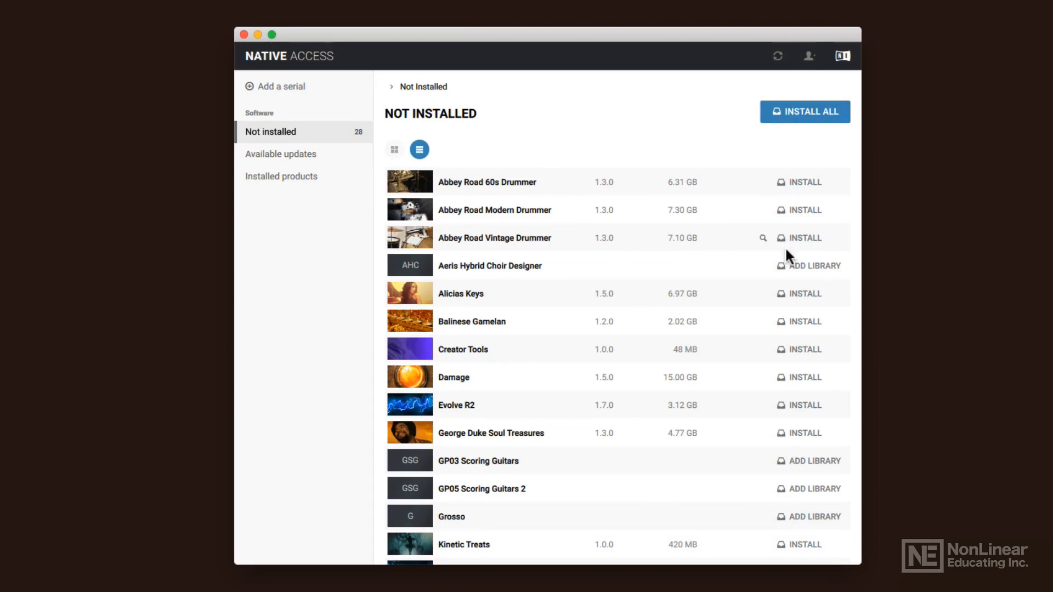
mouse_move(759, 279)
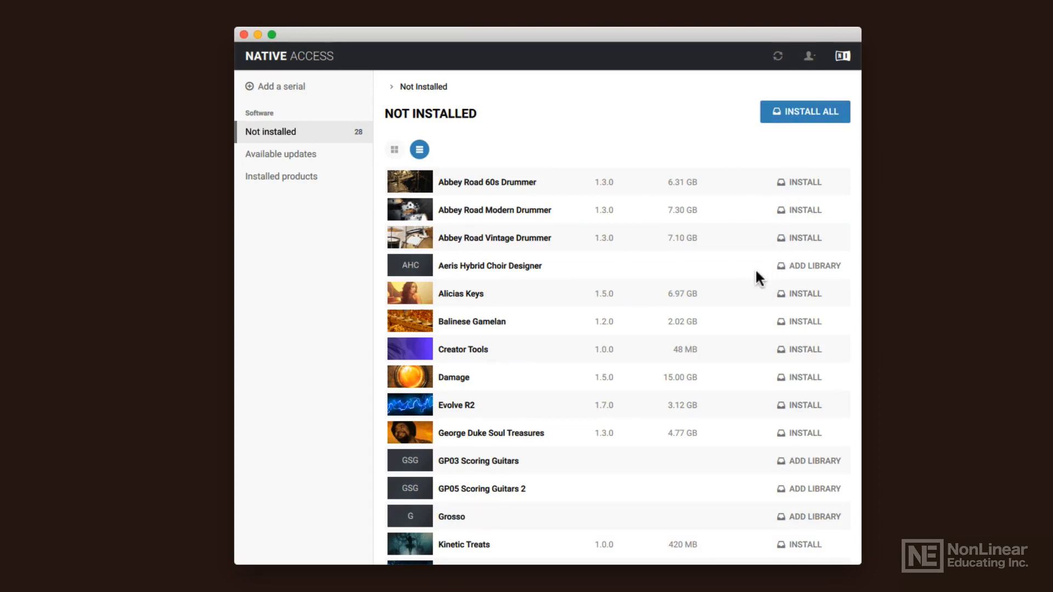
mouse_move(788, 220)
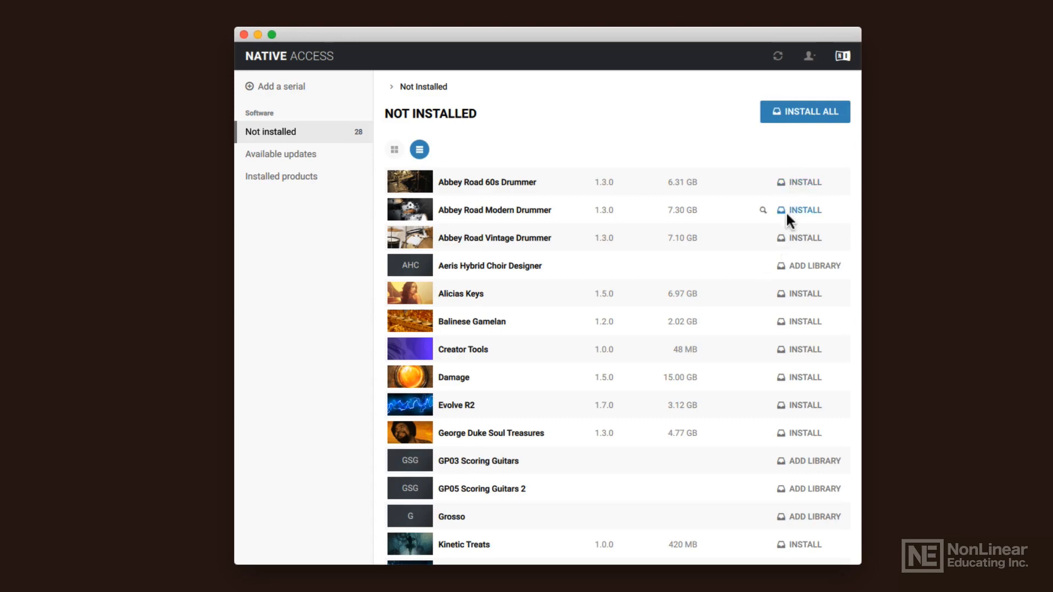
mouse_move(551, 236)
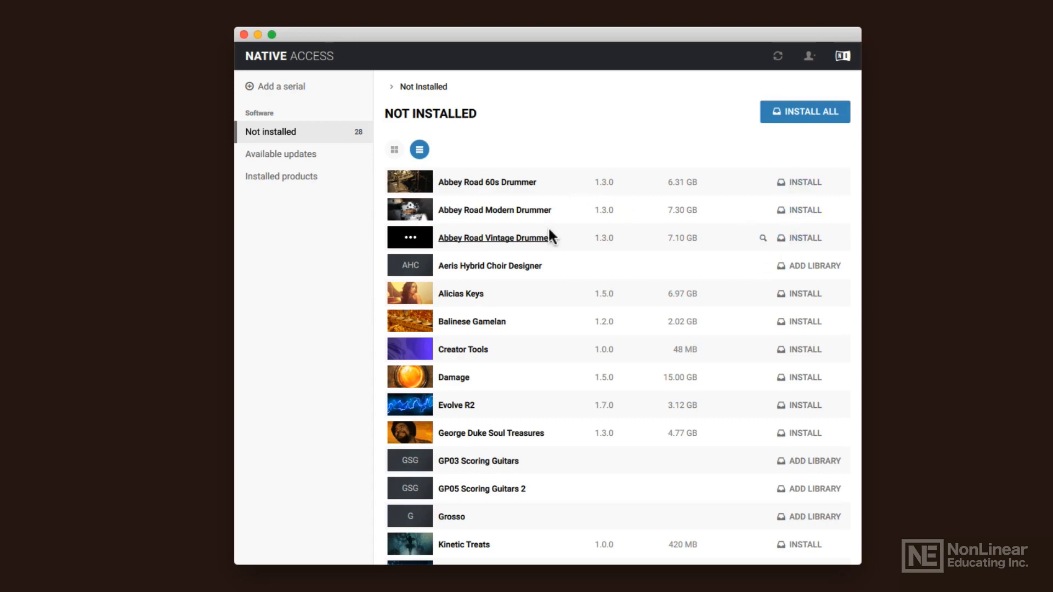
scroll(down, 3)
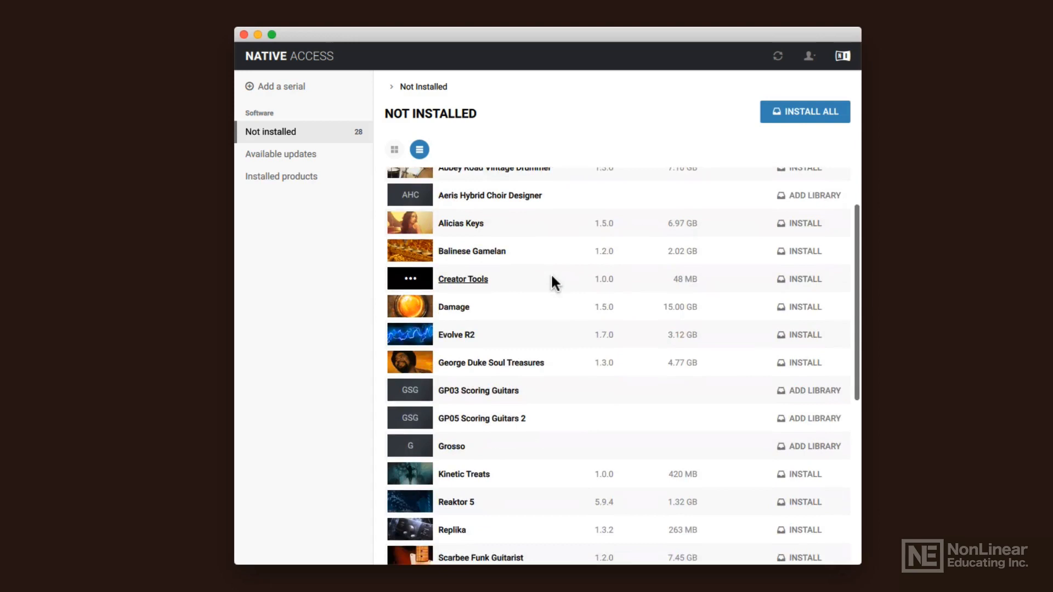
scroll(down, 3)
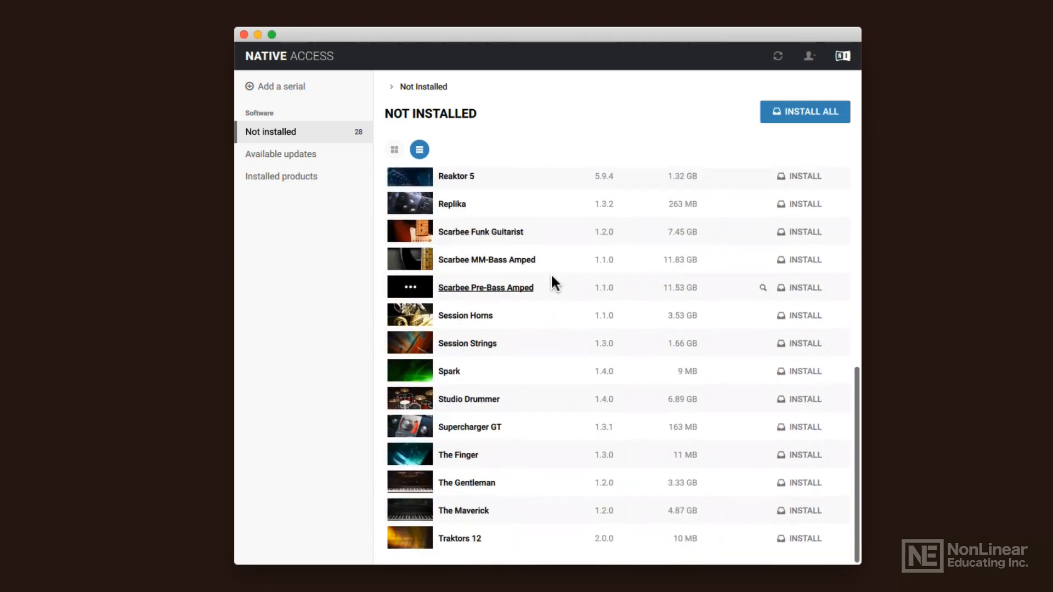
scroll(up, 3)
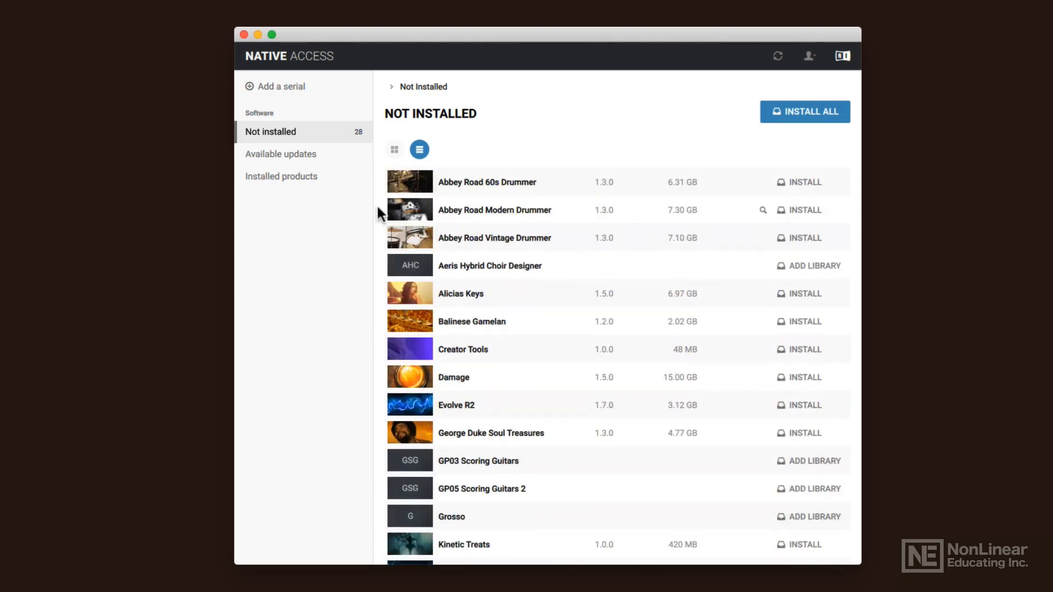
mouse_move(291, 160)
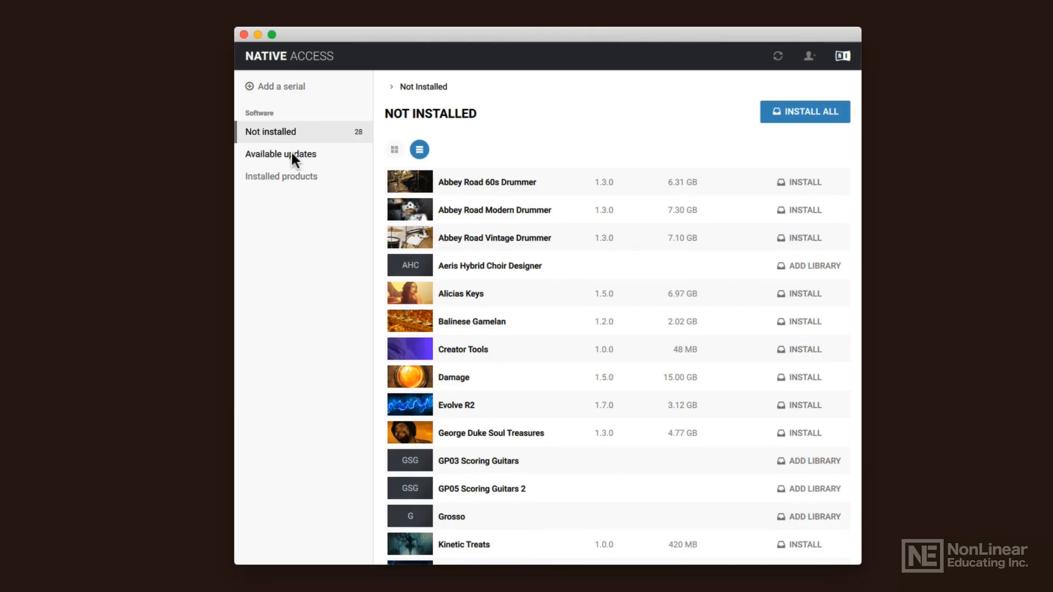
- Show Available Updates, which reports all products are up to date
click(281, 154)
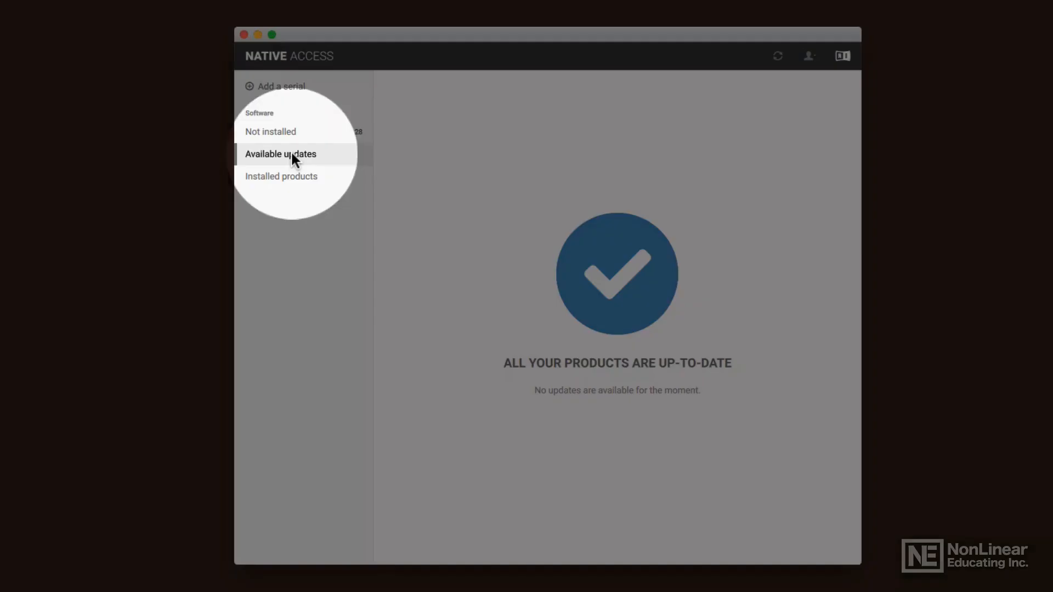
click(281, 153)
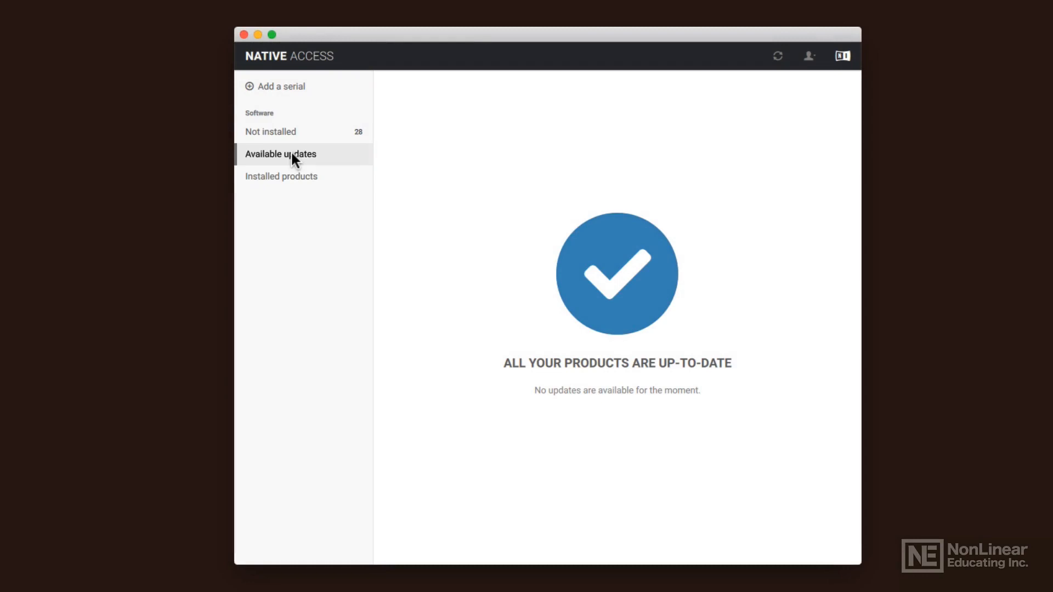
mouse_move(679, 222)
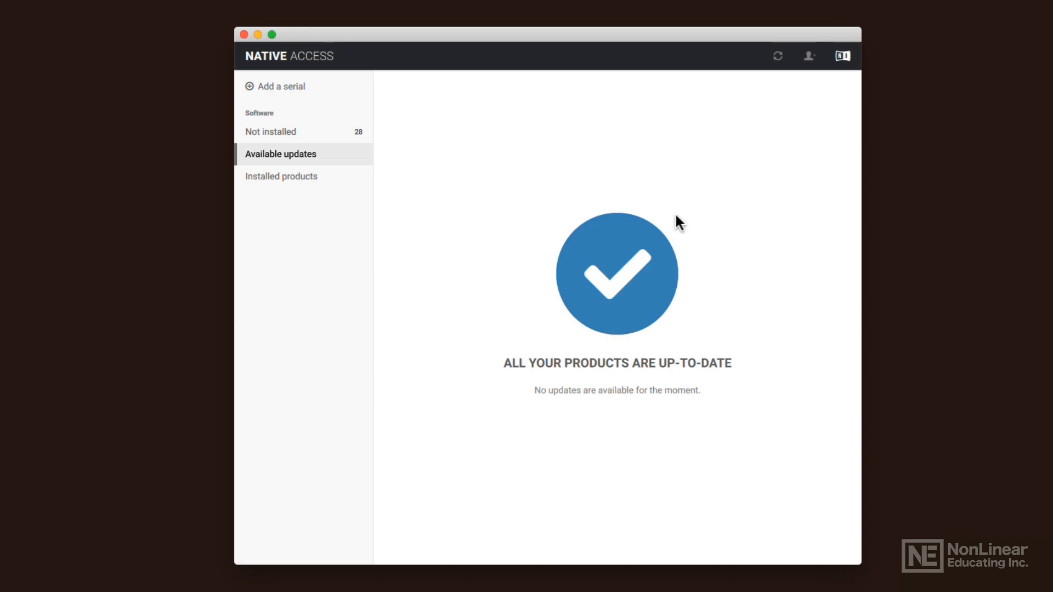
mouse_move(348, 176)
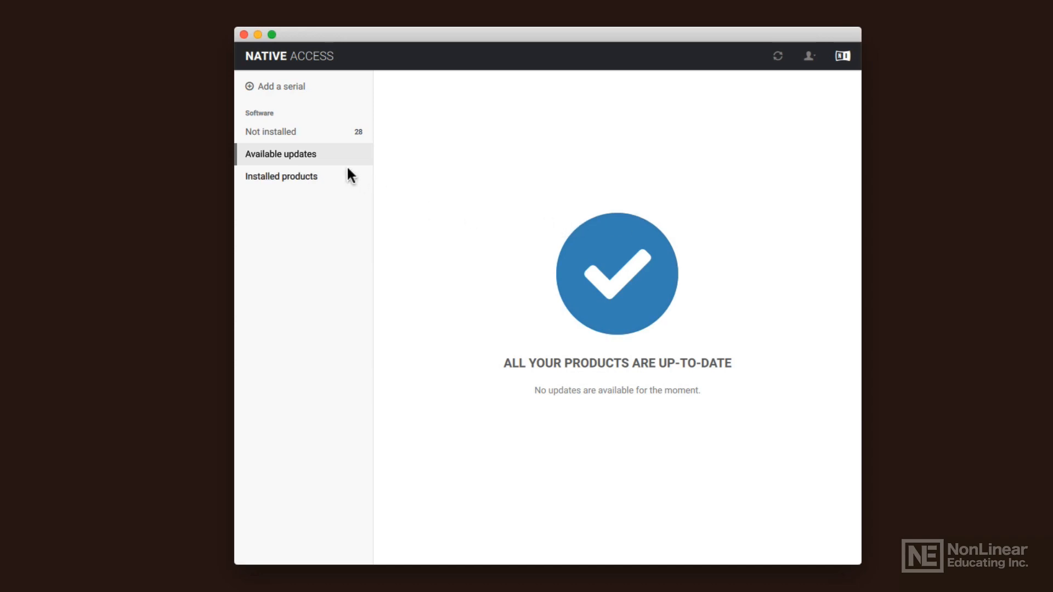
- Show the Installed Products list with versions, sizes and full-version status
click(281, 175)
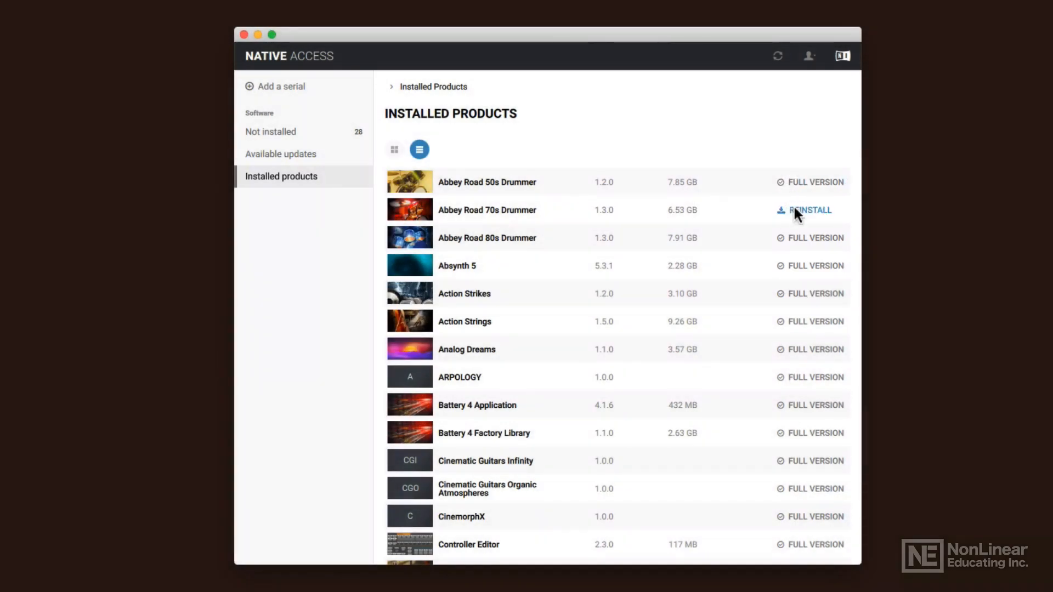
mouse_move(799, 274)
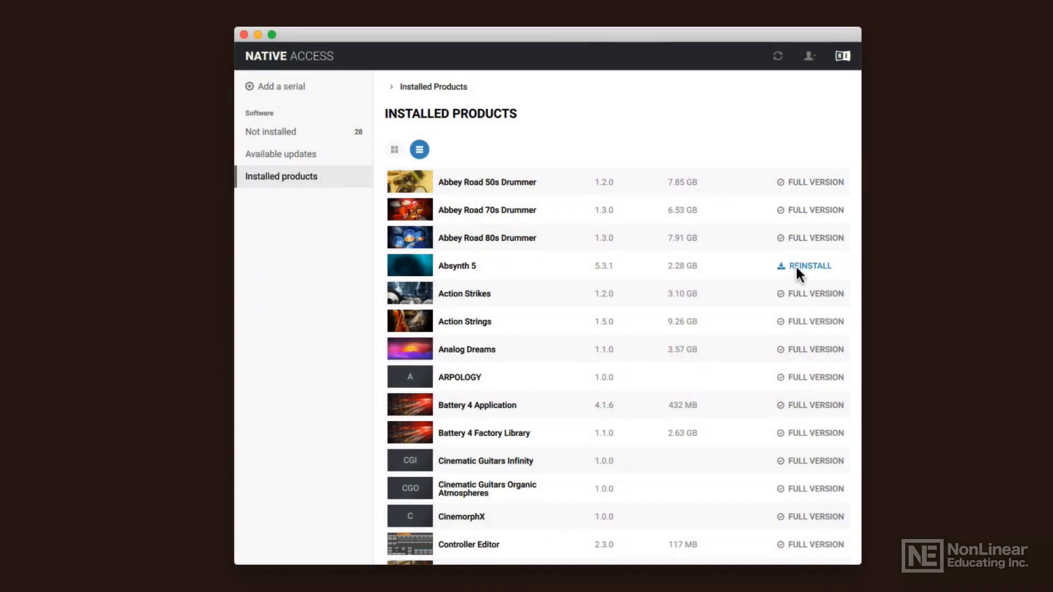
mouse_move(811, 299)
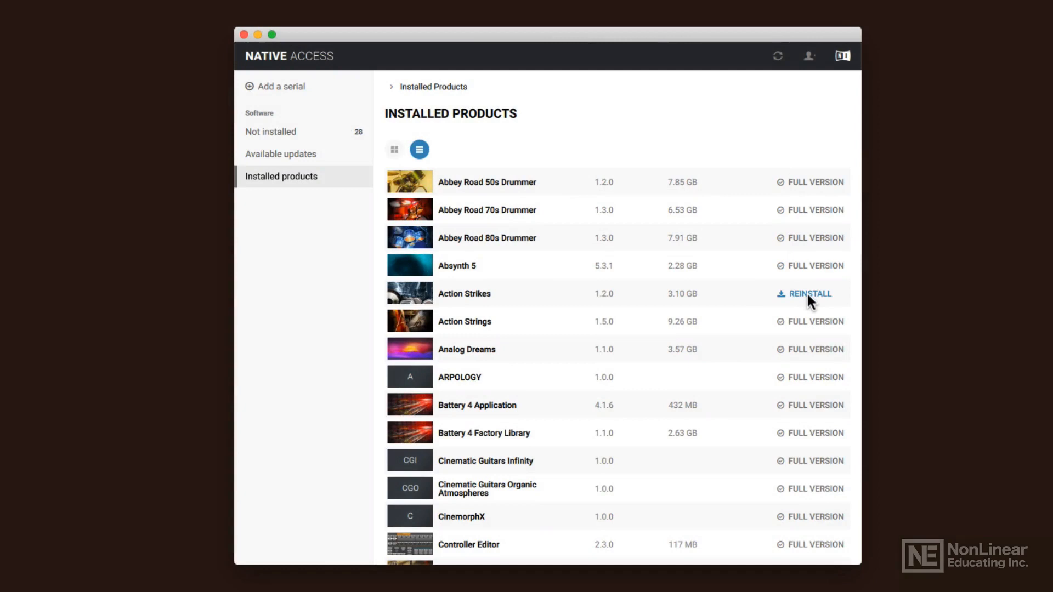
mouse_move(497, 325)
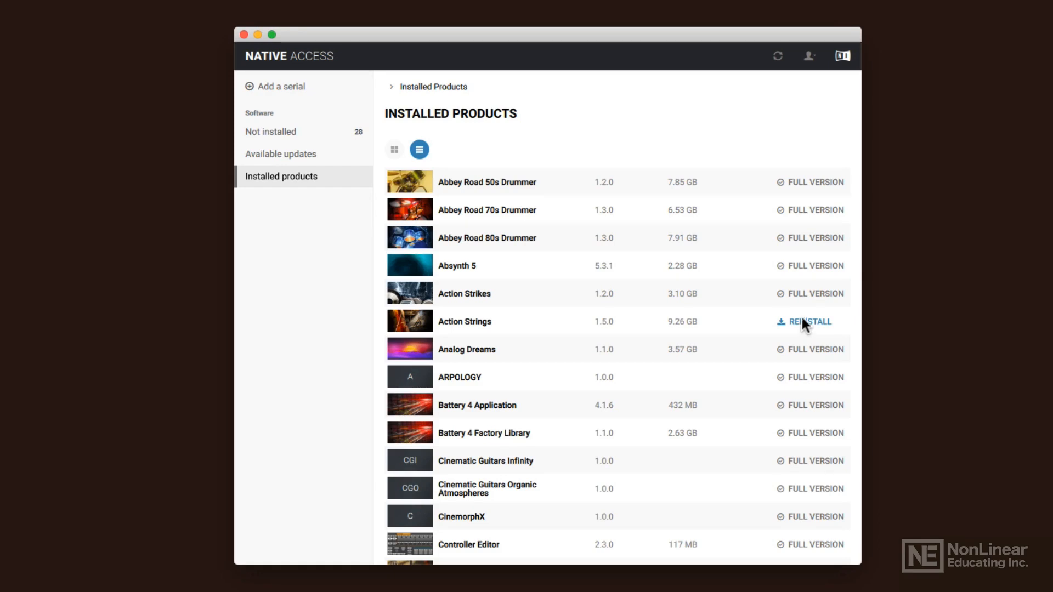
mouse_move(597, 344)
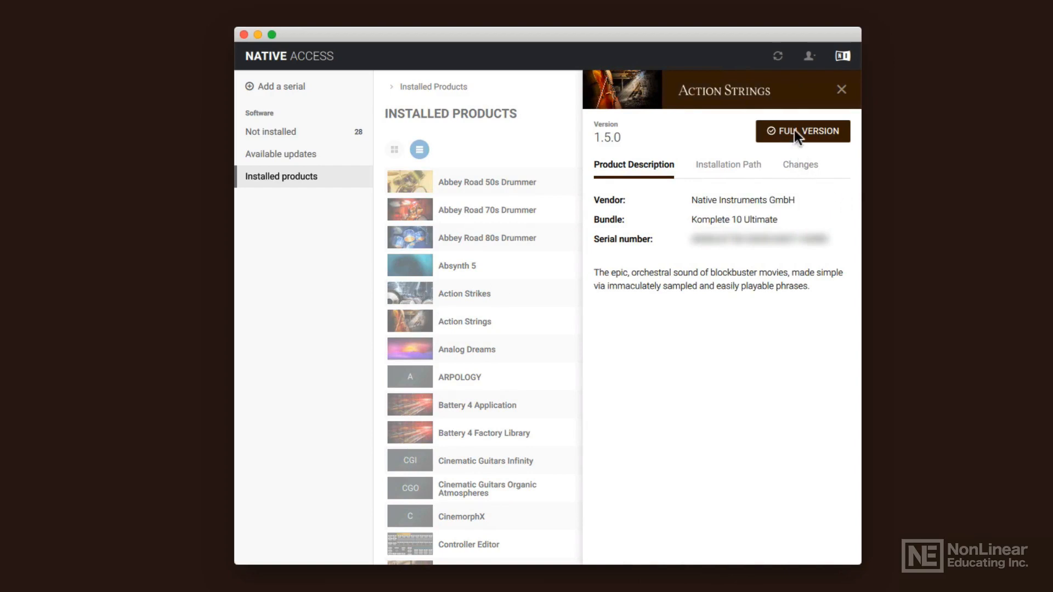
- Review Action Strings' installation path, description and change notes (none for 1.5.0)
click(728, 164)
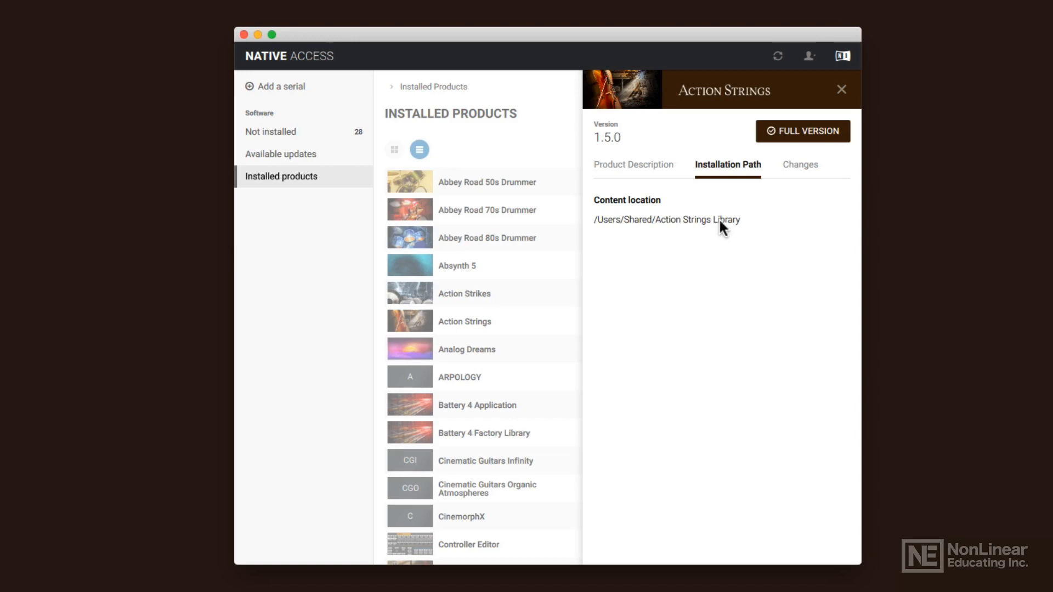
mouse_move(649, 175)
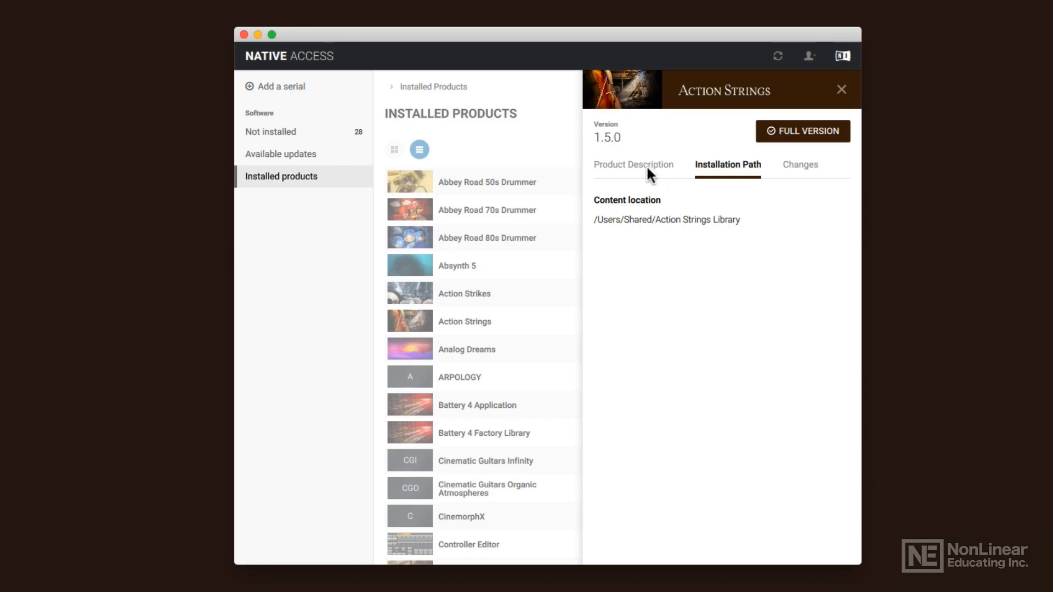
click(633, 164)
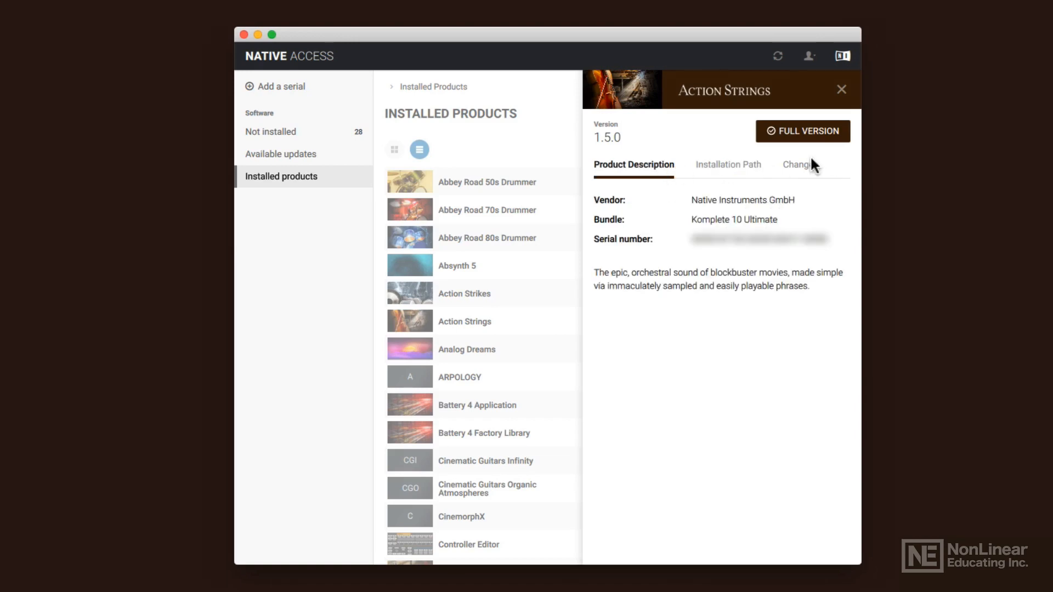
click(799, 165)
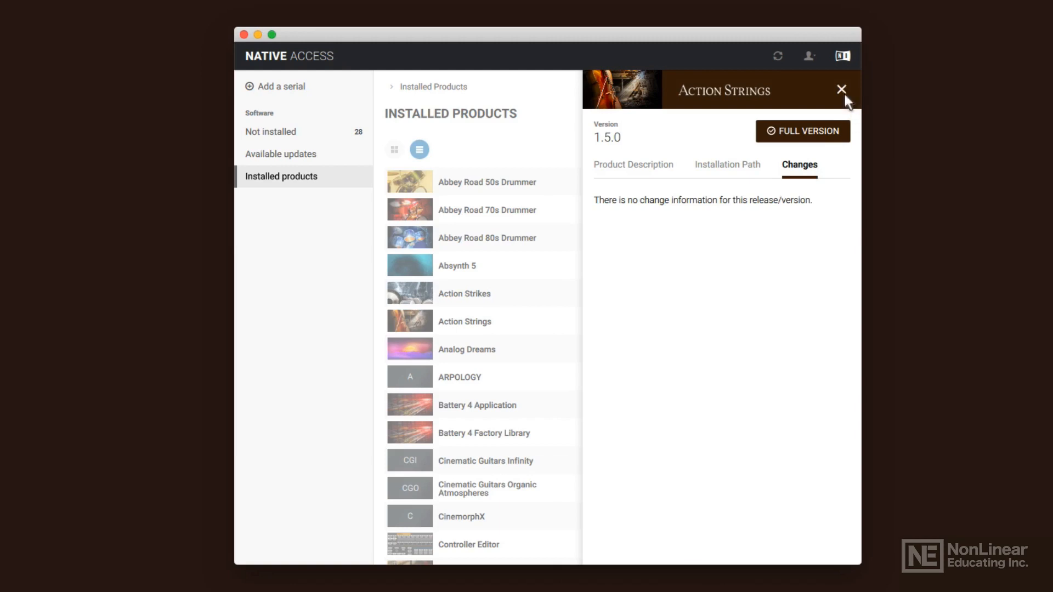
- Close the Action Strings details and reload the Installed Products list
click(841, 89)
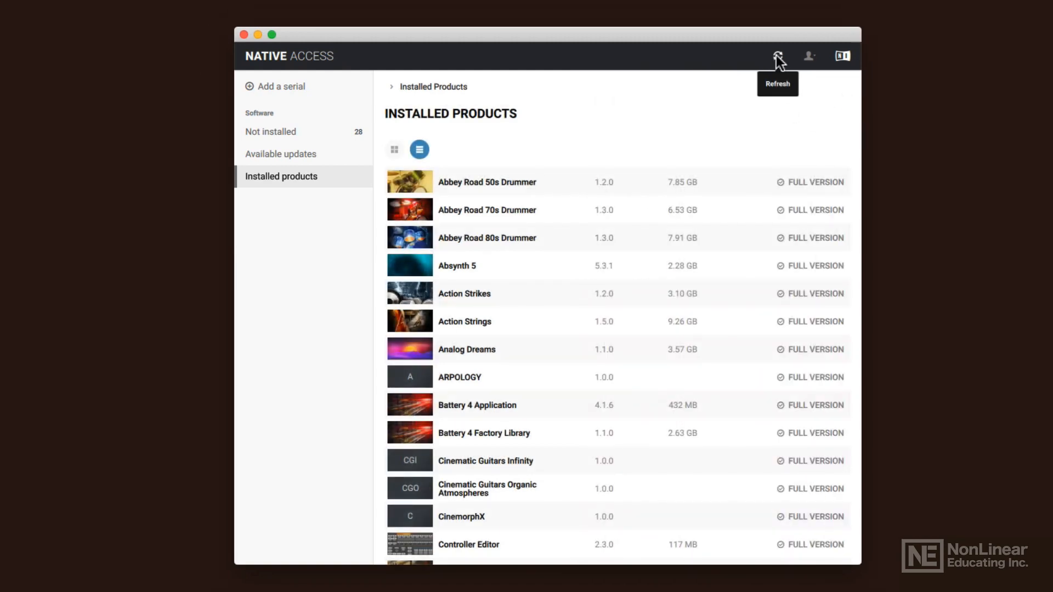
click(798, 56)
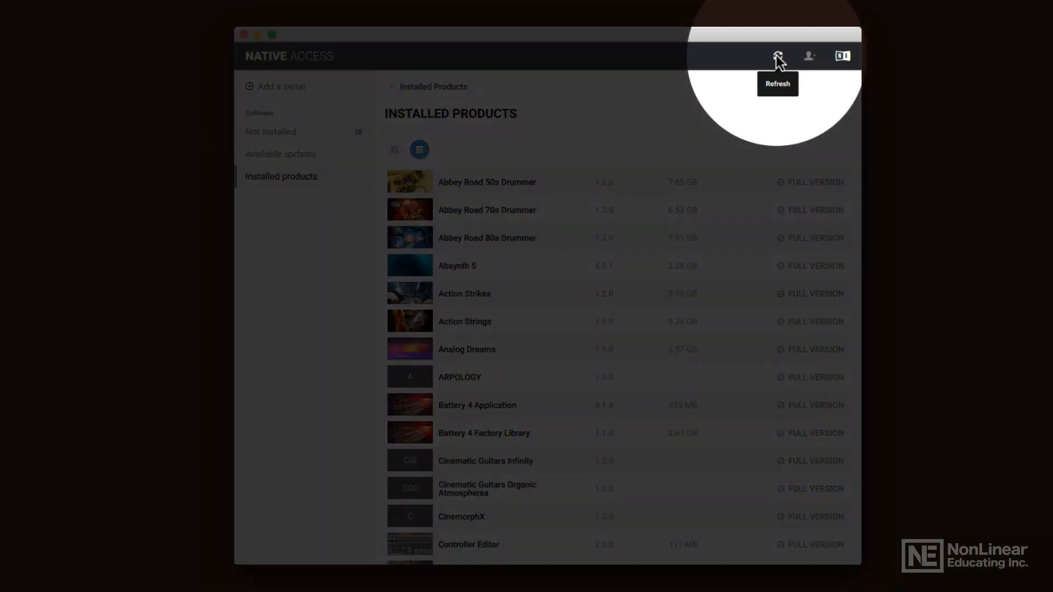
click(777, 56)
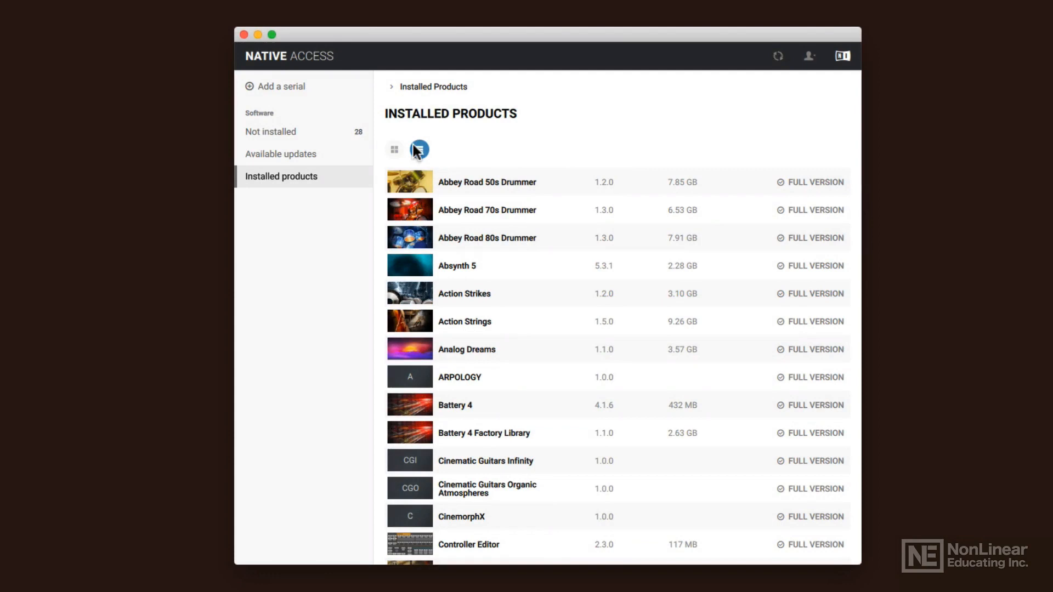
- Switch installed products to cover-tile grid view and browse the tiles
click(393, 149)
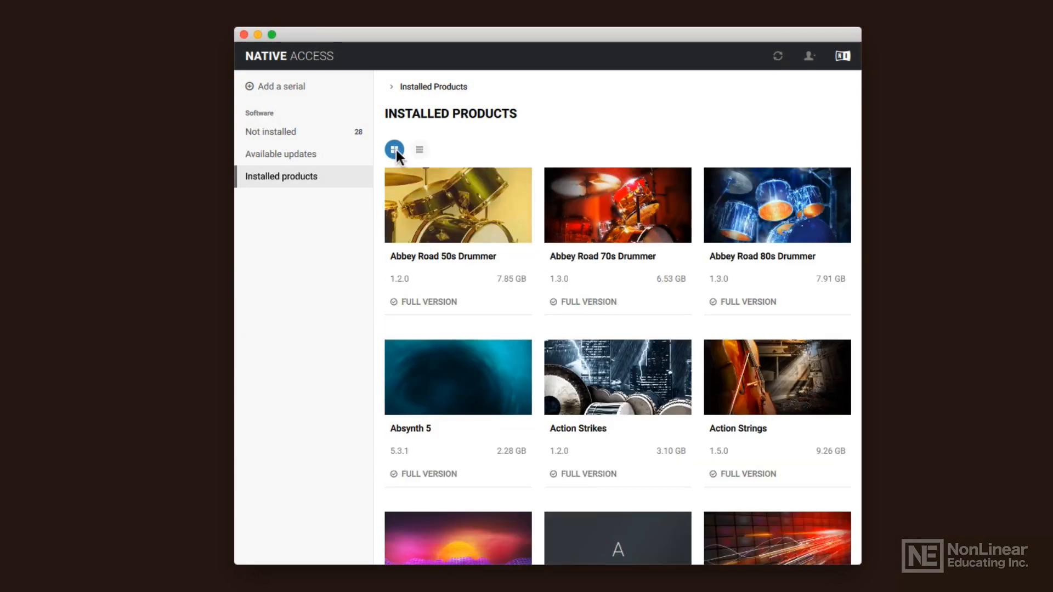
scroll(down, 3)
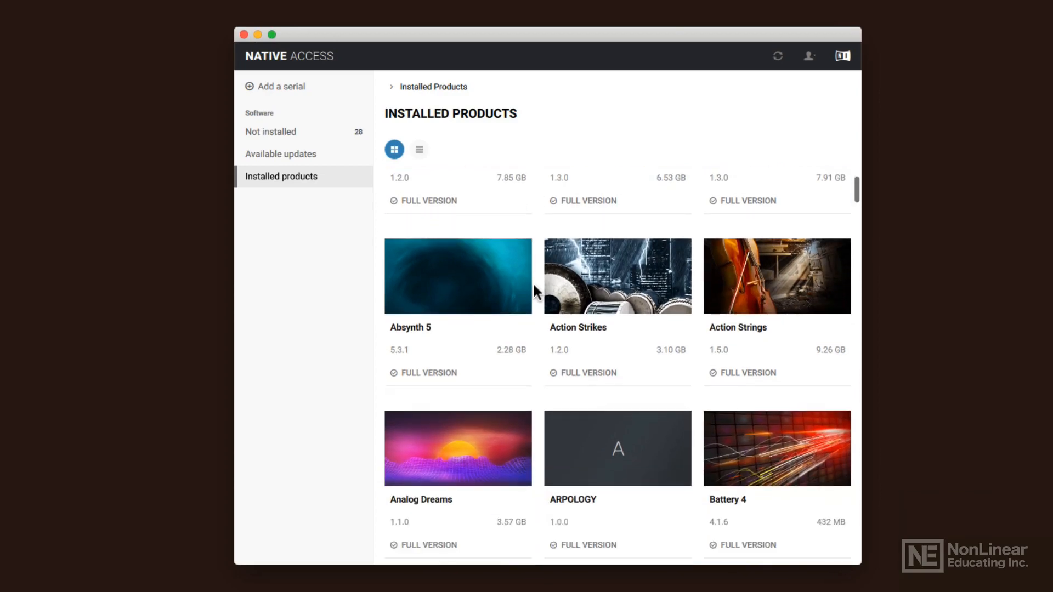
scroll(down, 3)
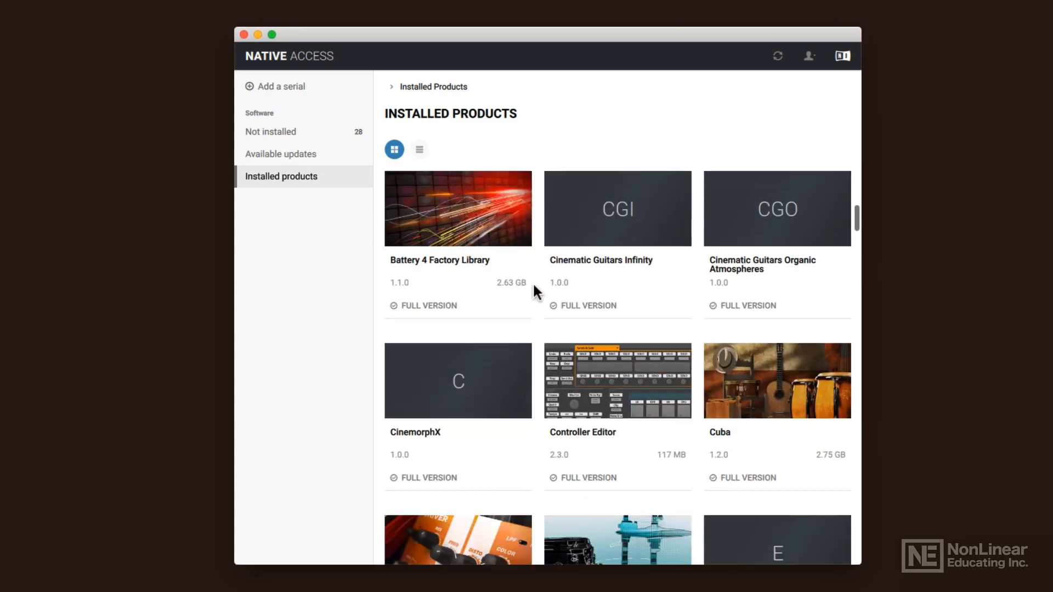
scroll(up, 3)
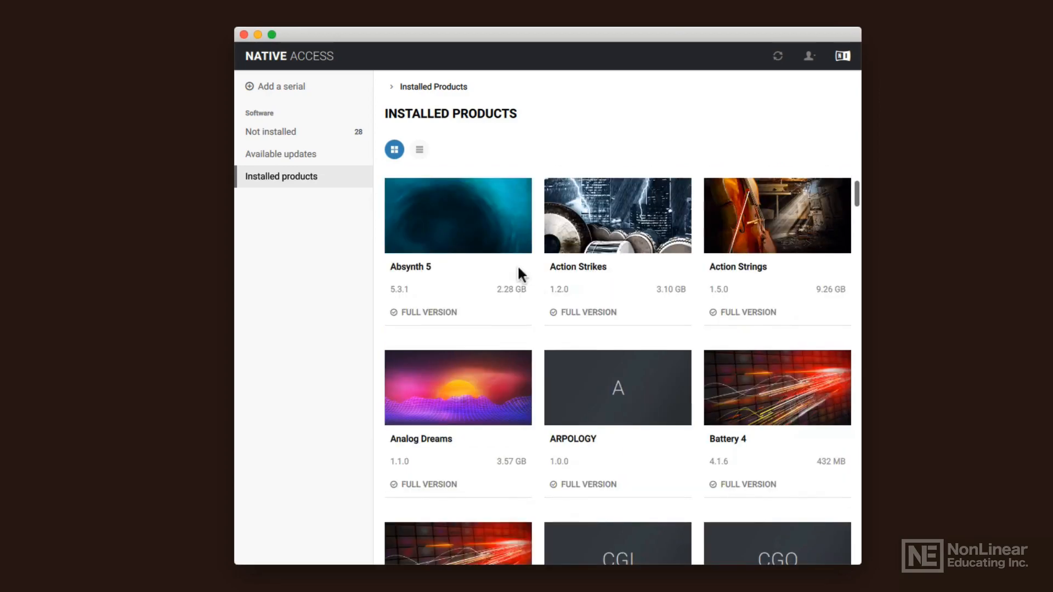
- Switch back to compact list view and scroll down past the Maschine and Massive entries
click(417, 150)
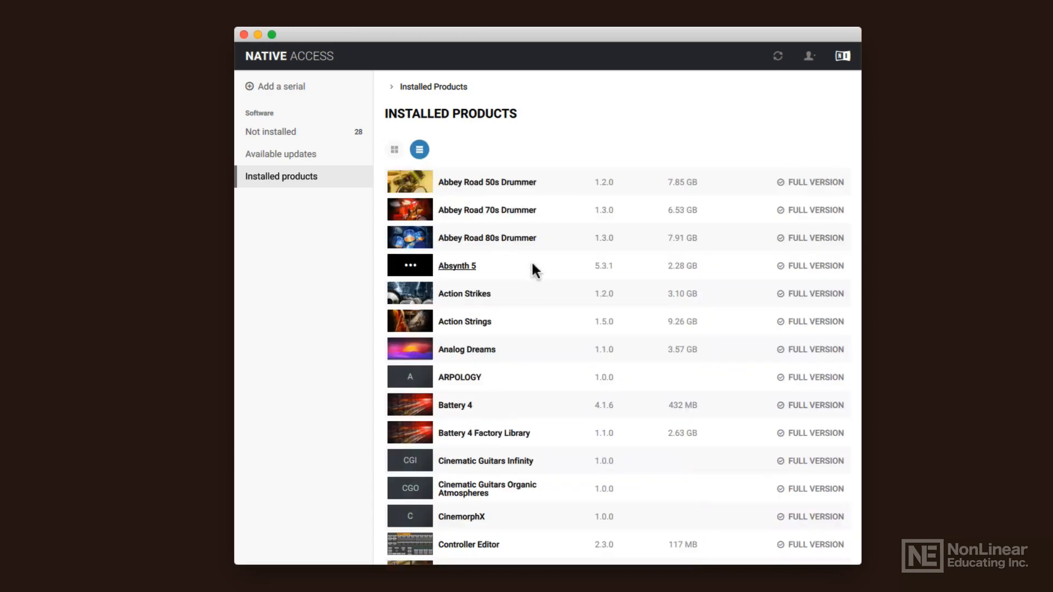
scroll(down, 3)
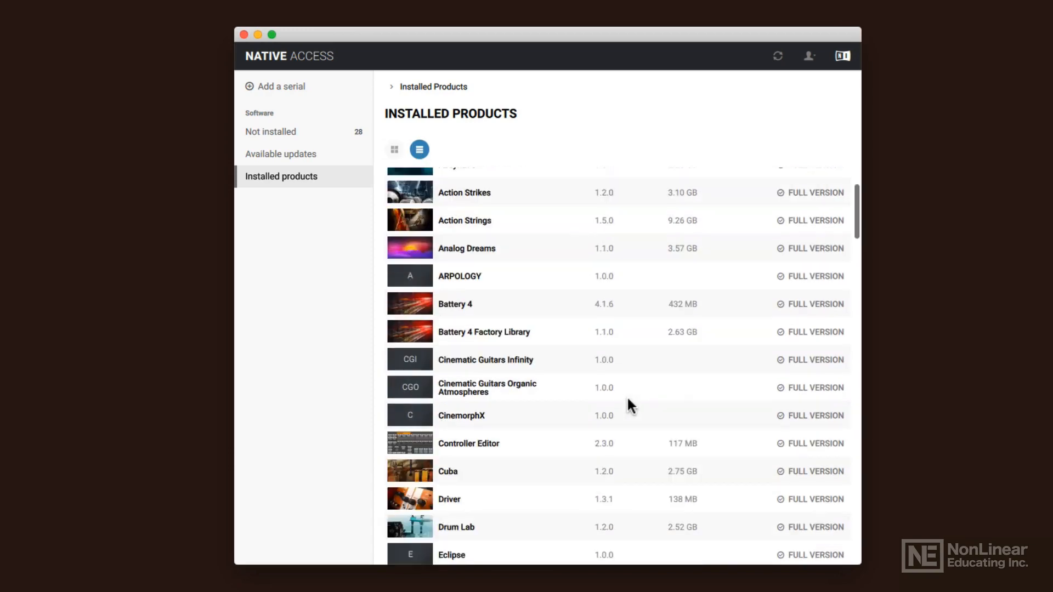
scroll(down, 3)
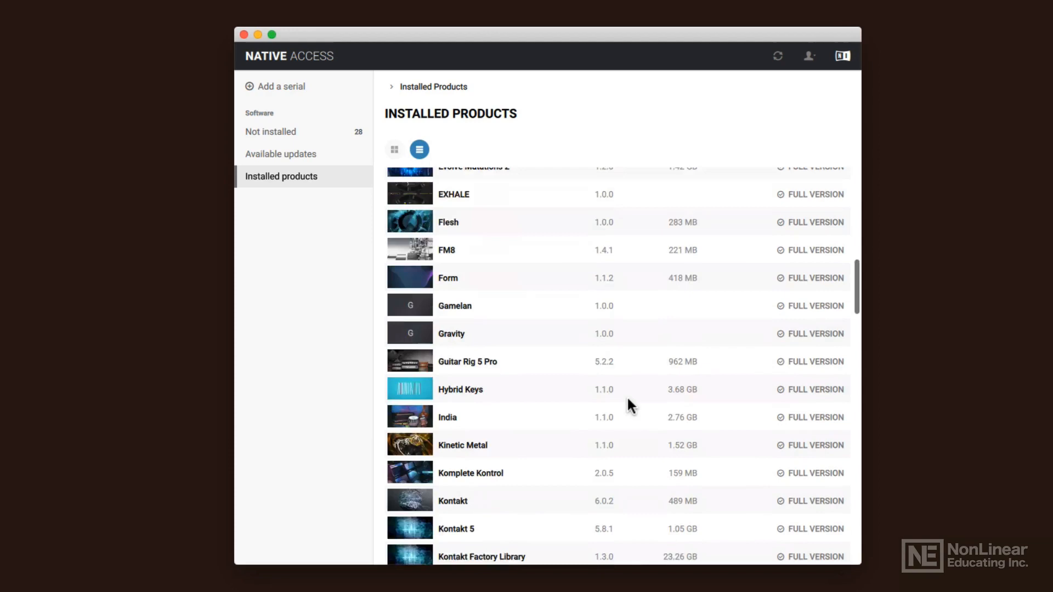
scroll(down, 3)
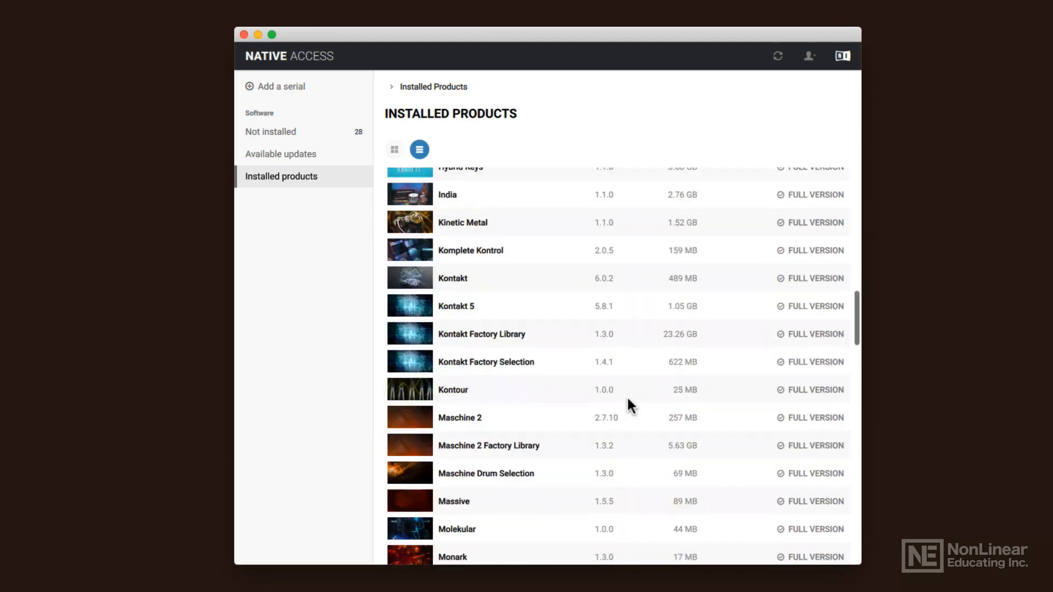
scroll(down, 3)
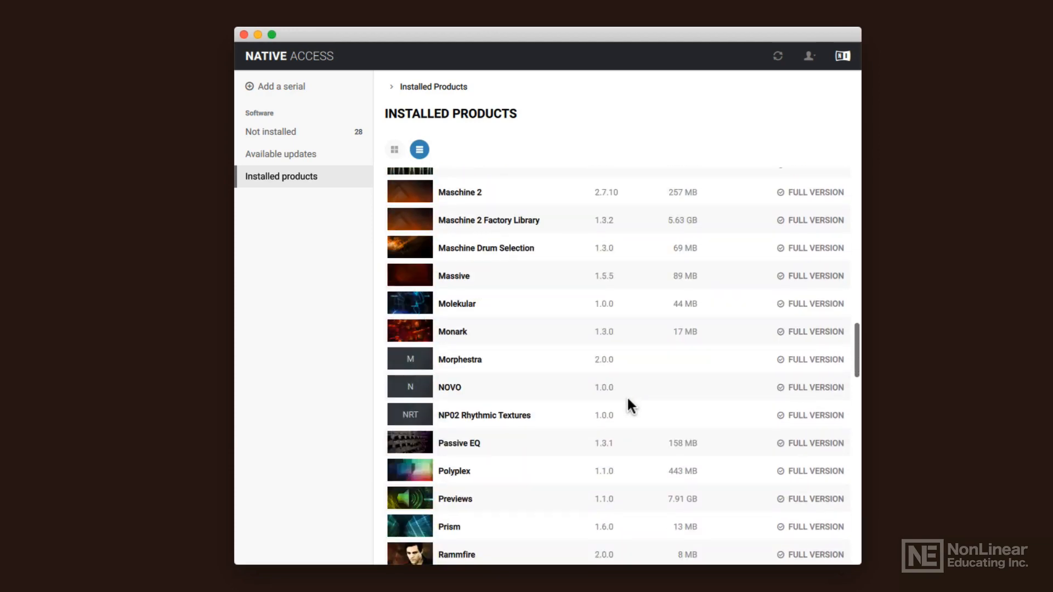
scroll(down, 3)
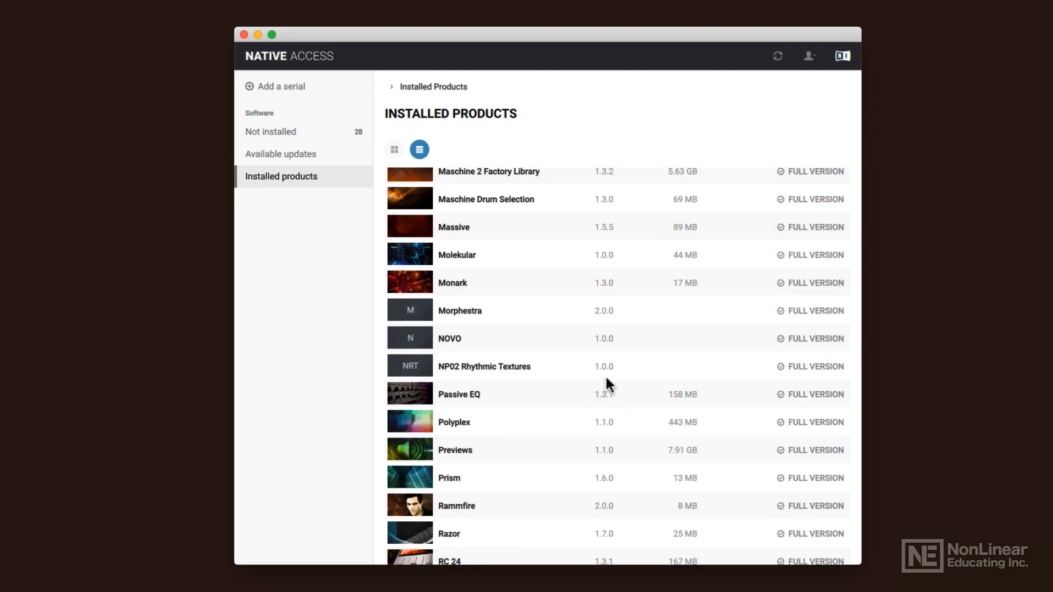
mouse_move(453, 282)
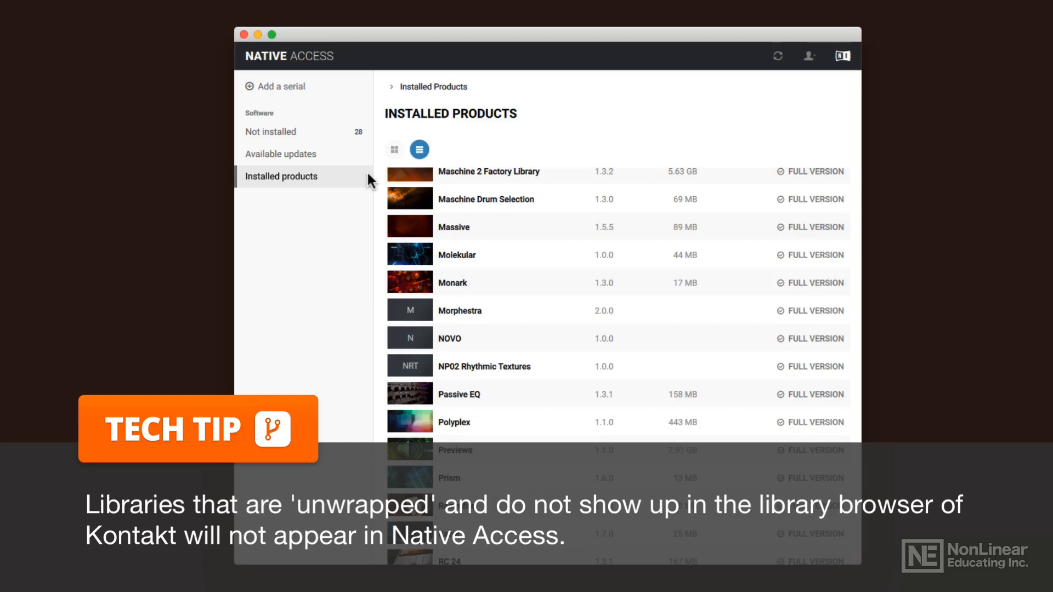
mouse_move(329, 142)
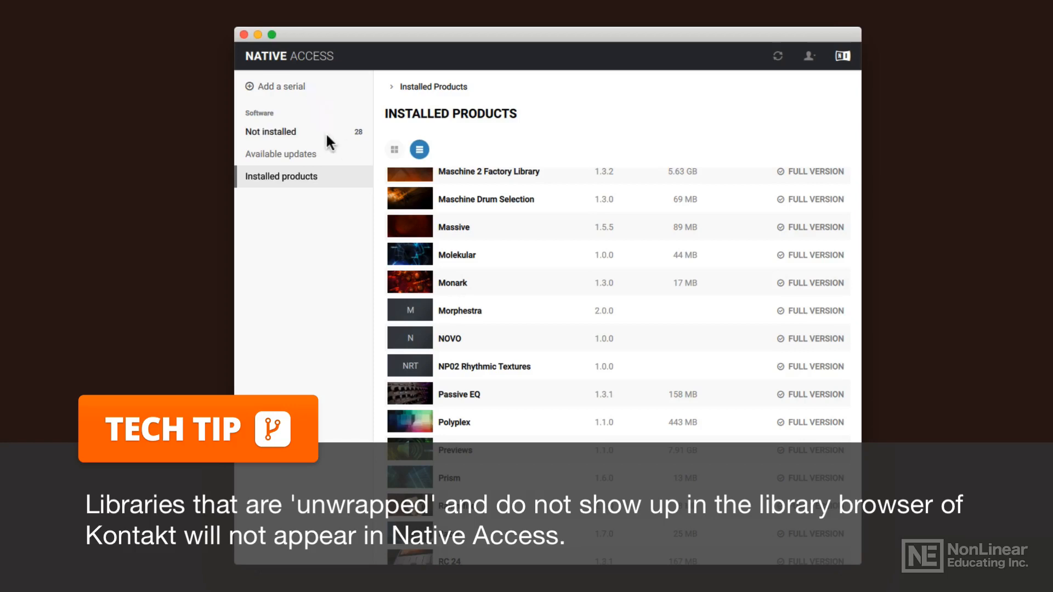
- Return to the Not Installed list and bring up the account menu from the user icon
click(270, 132)
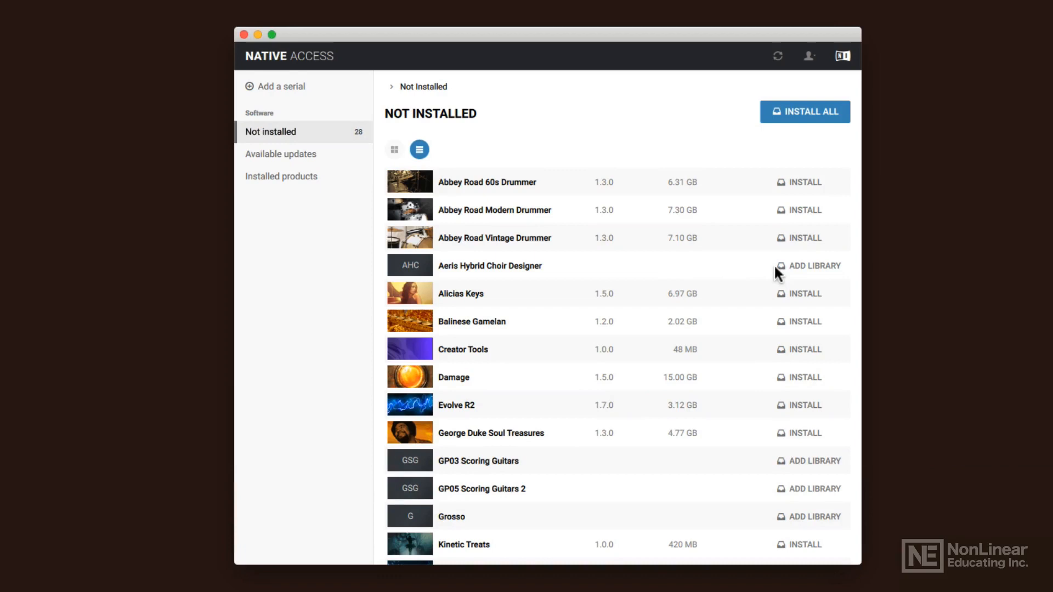
mouse_move(797, 337)
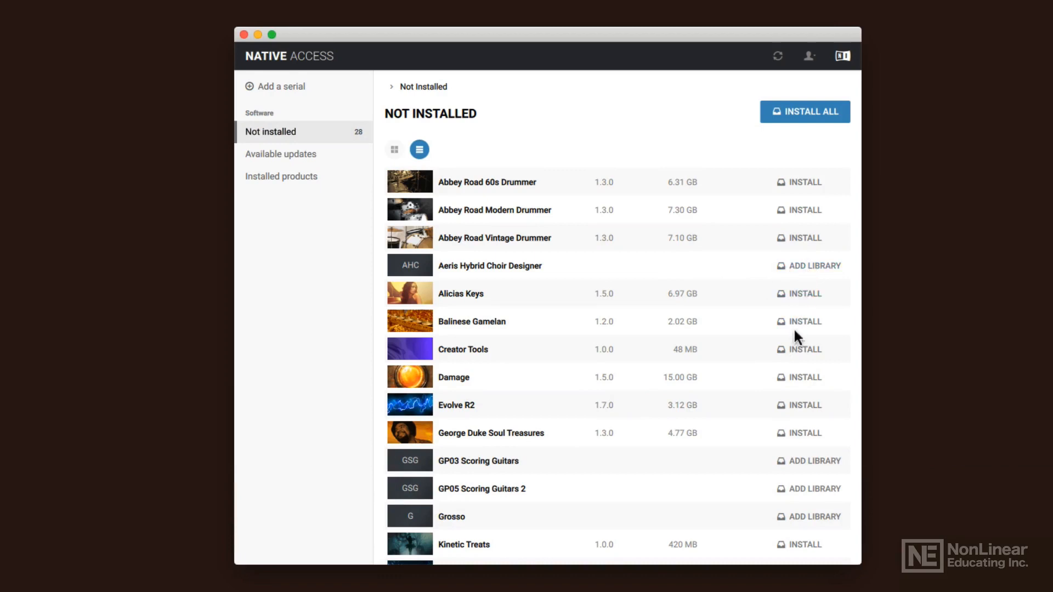
mouse_move(660, 293)
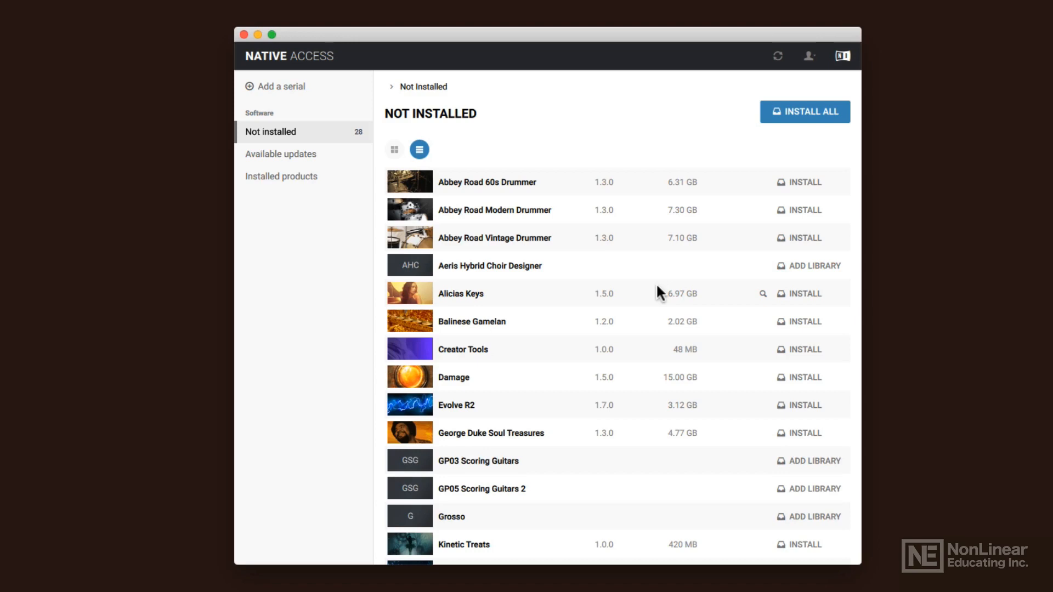
mouse_move(685, 287)
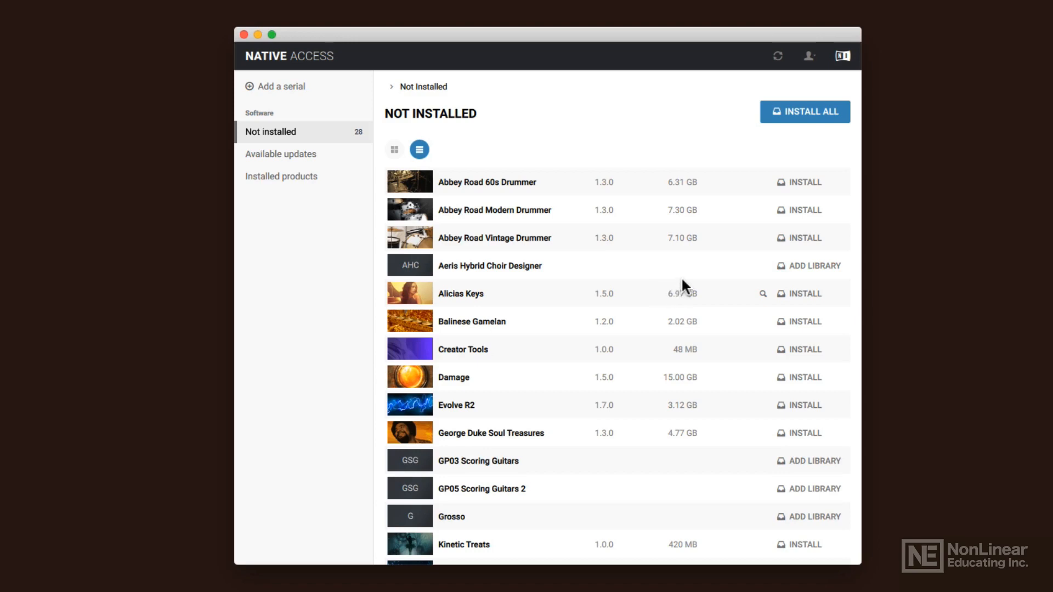
mouse_move(671, 290)
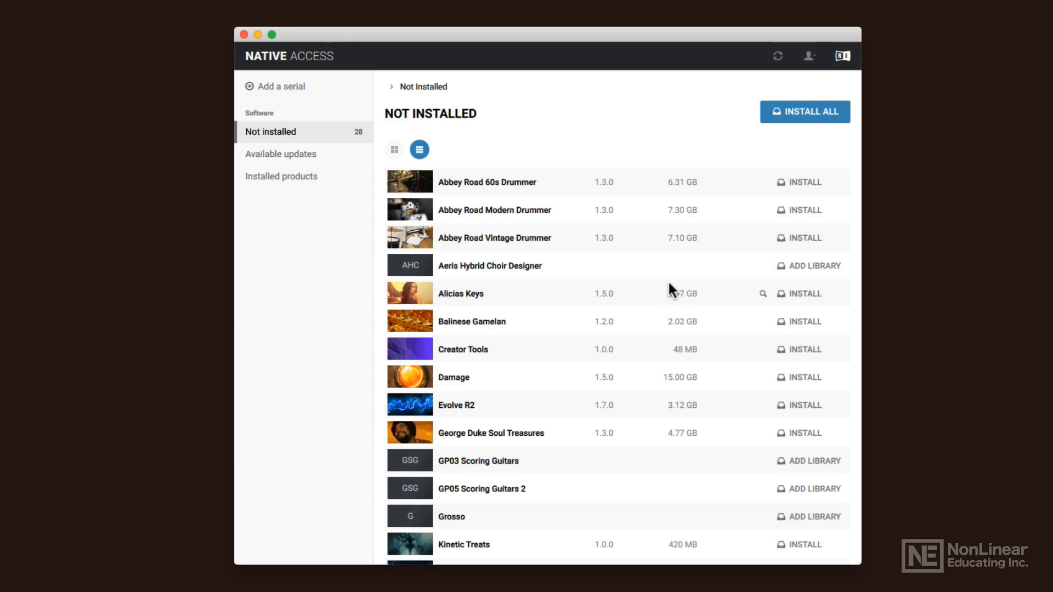
click(809, 56)
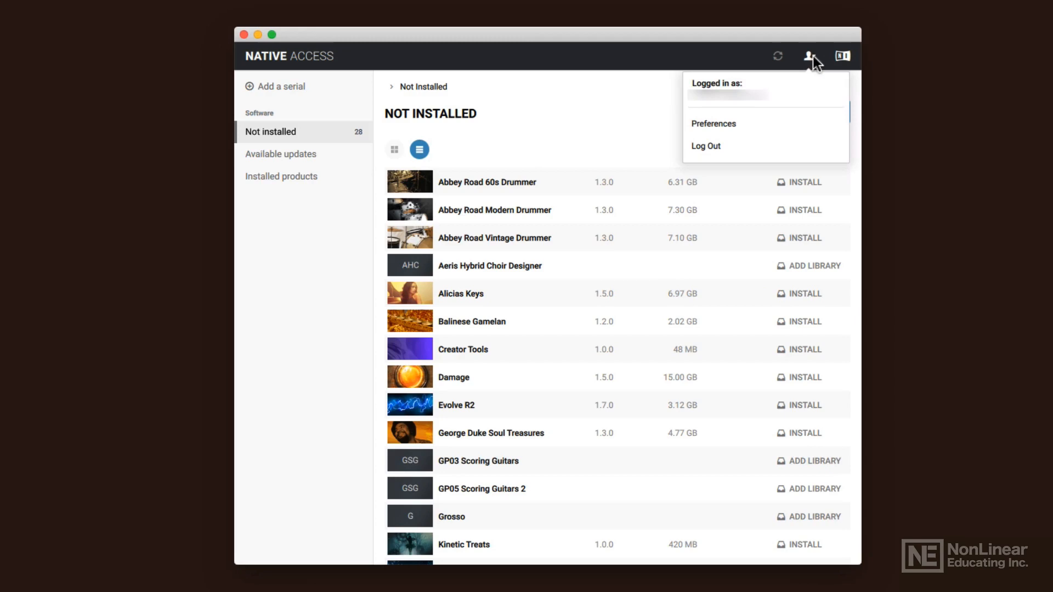
mouse_move(806, 80)
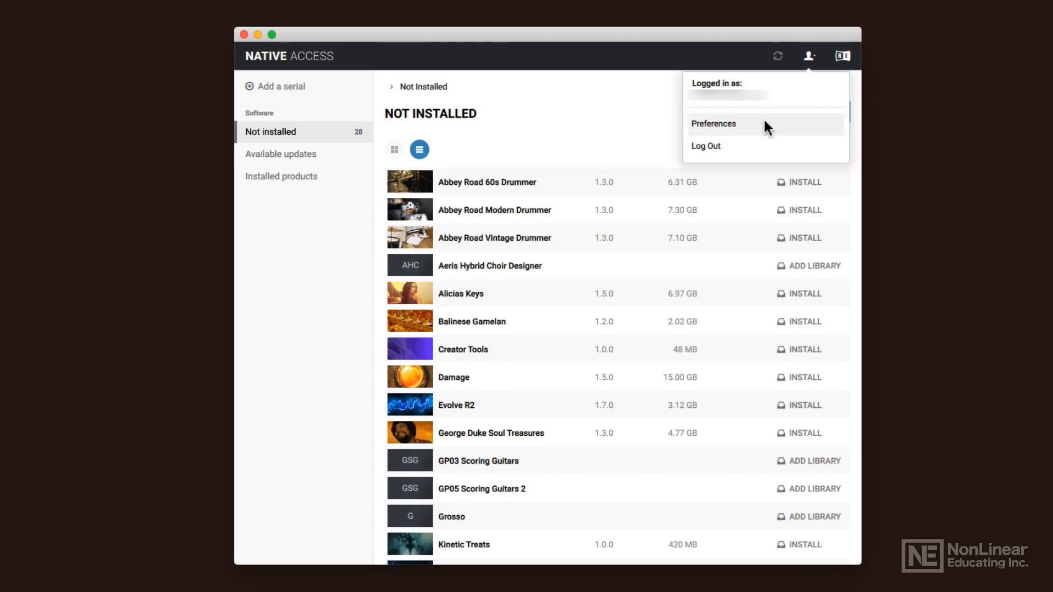
- Choose Preferences, landing on File locations with download, application and content folders
click(713, 124)
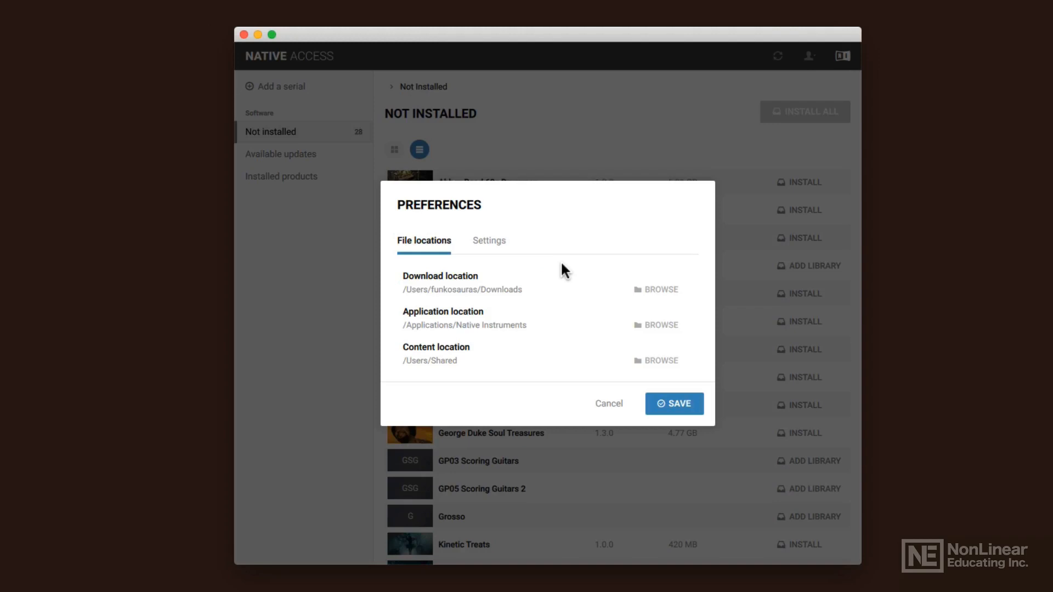
mouse_move(553, 288)
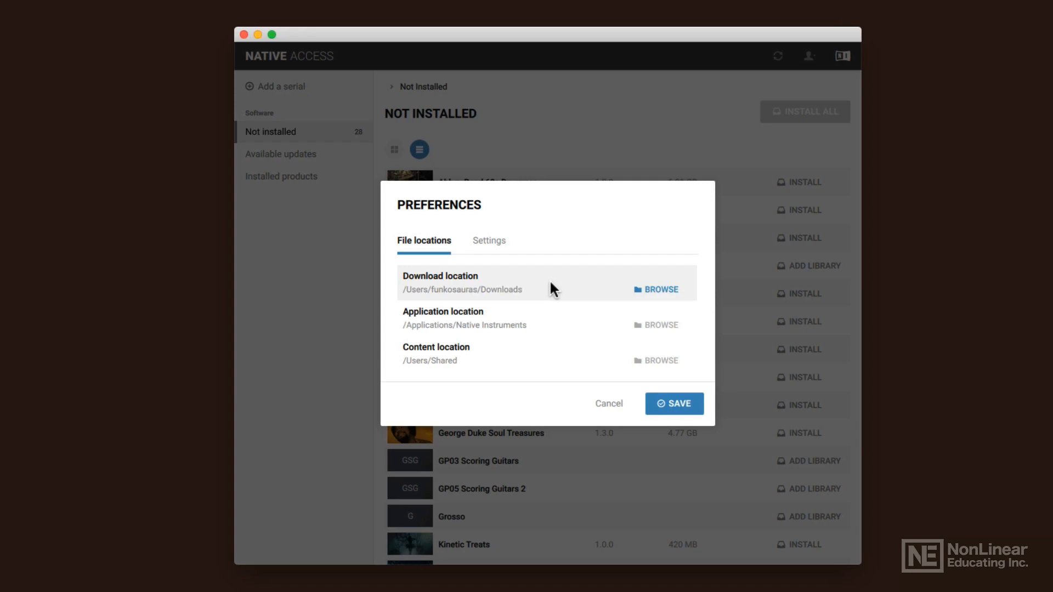
mouse_move(557, 325)
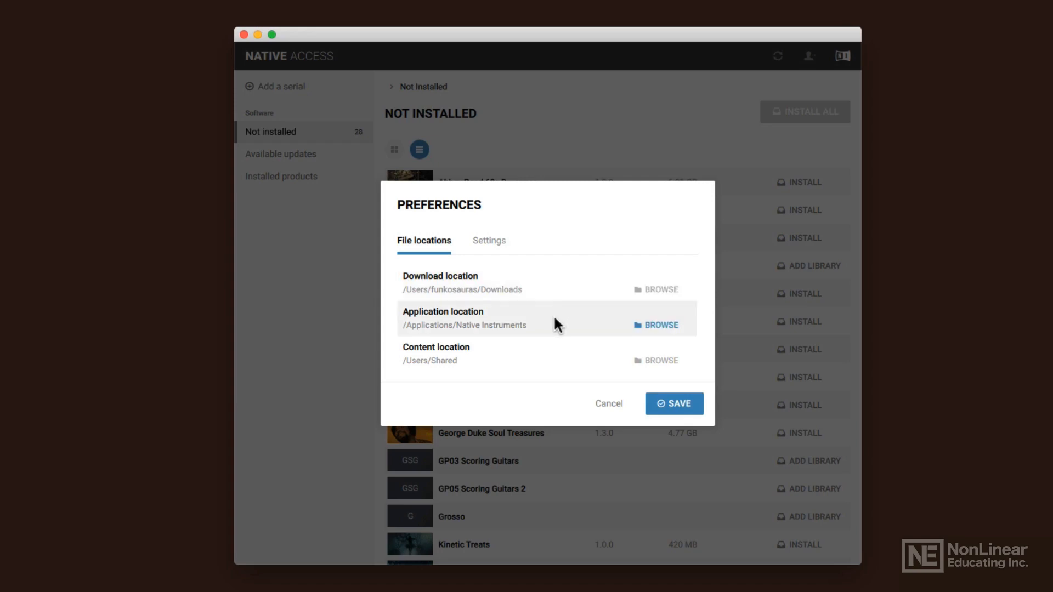
mouse_move(545, 355)
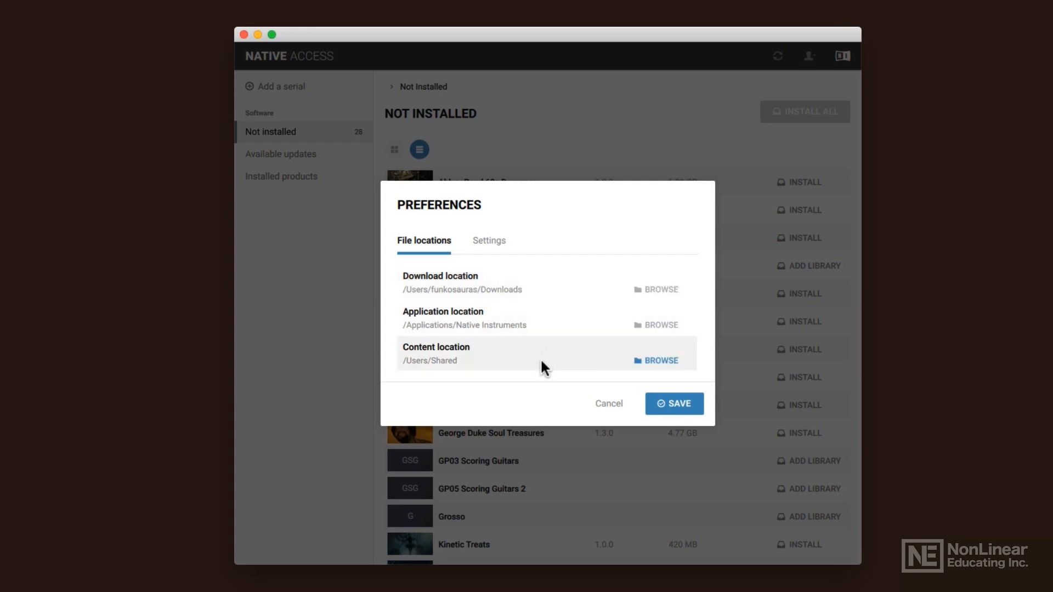
mouse_move(544, 329)
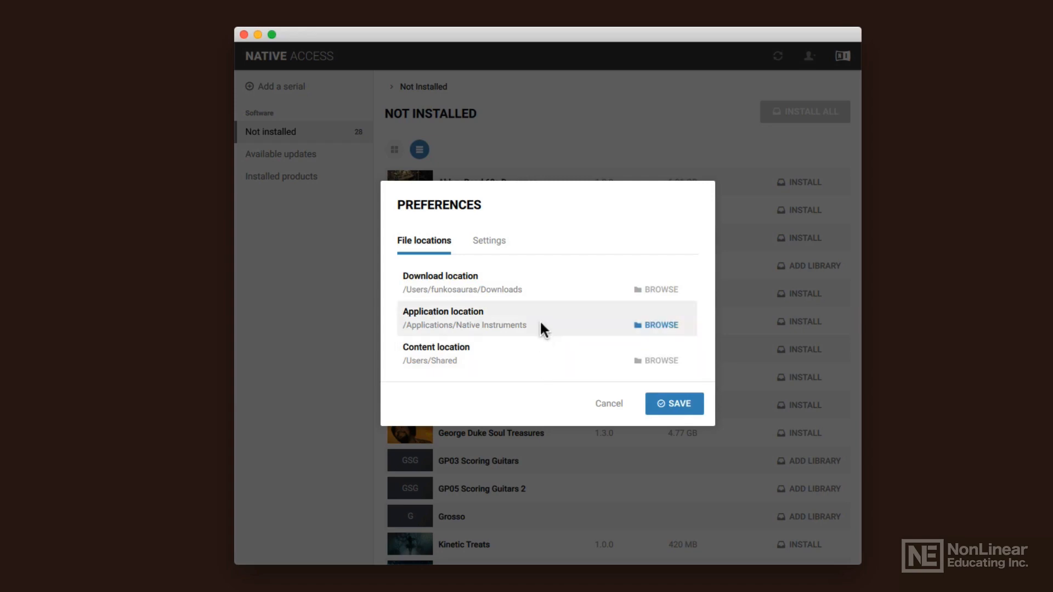
mouse_move(543, 305)
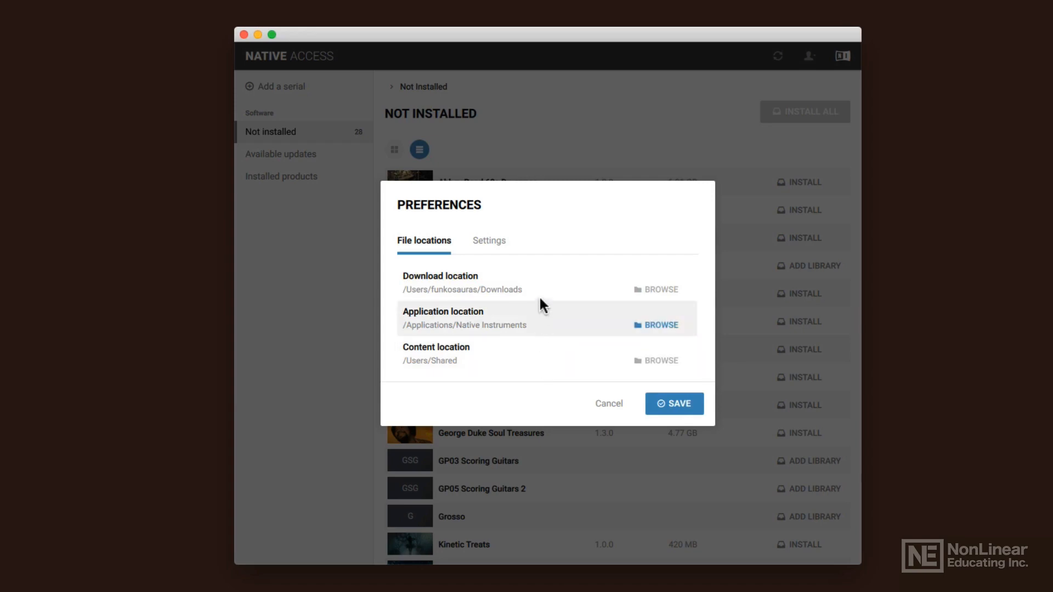
mouse_move(543, 285)
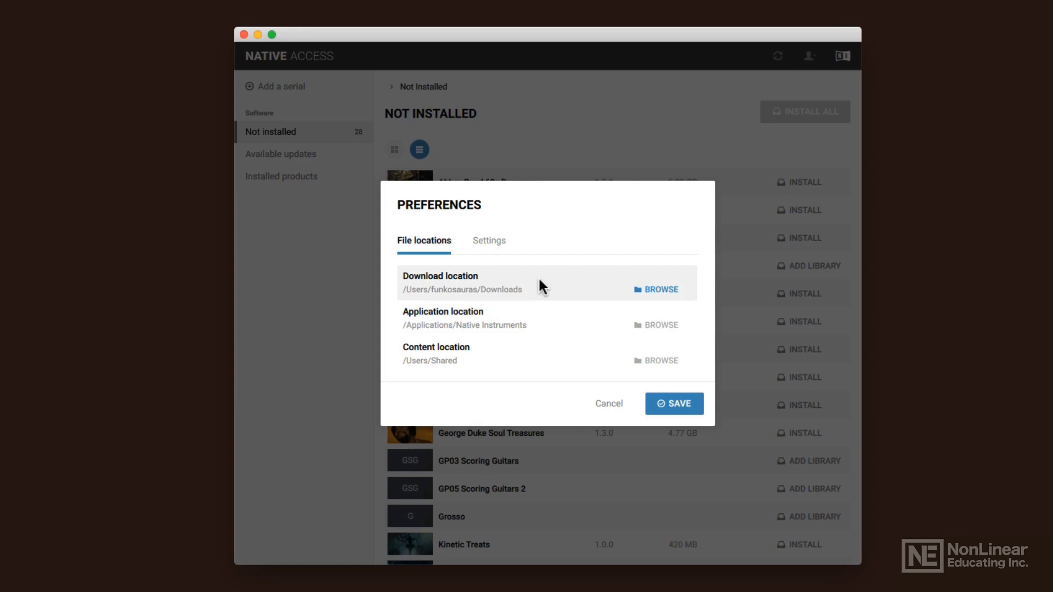
click(489, 241)
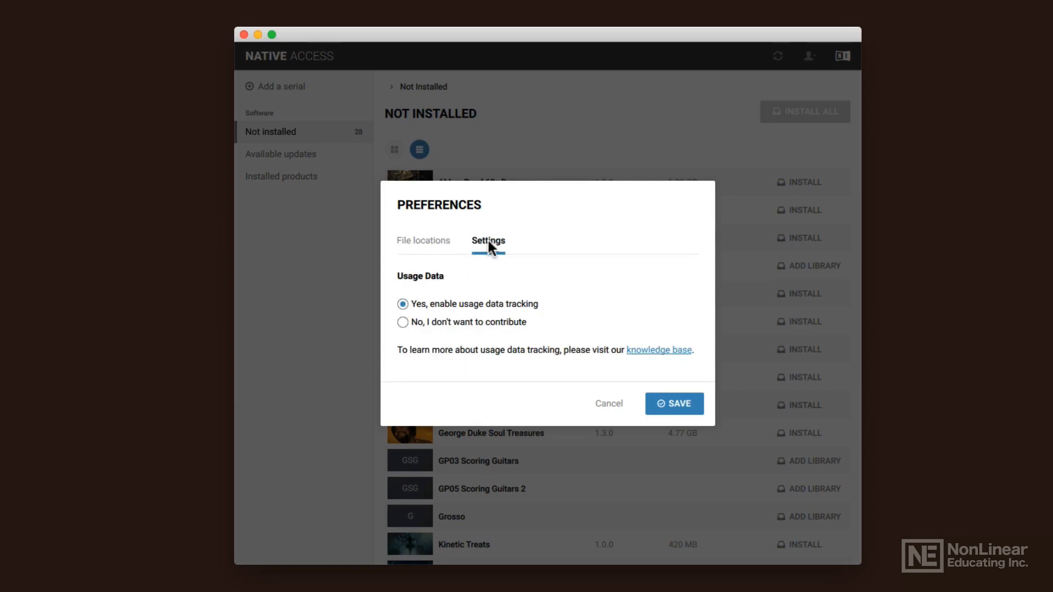
mouse_move(440, 249)
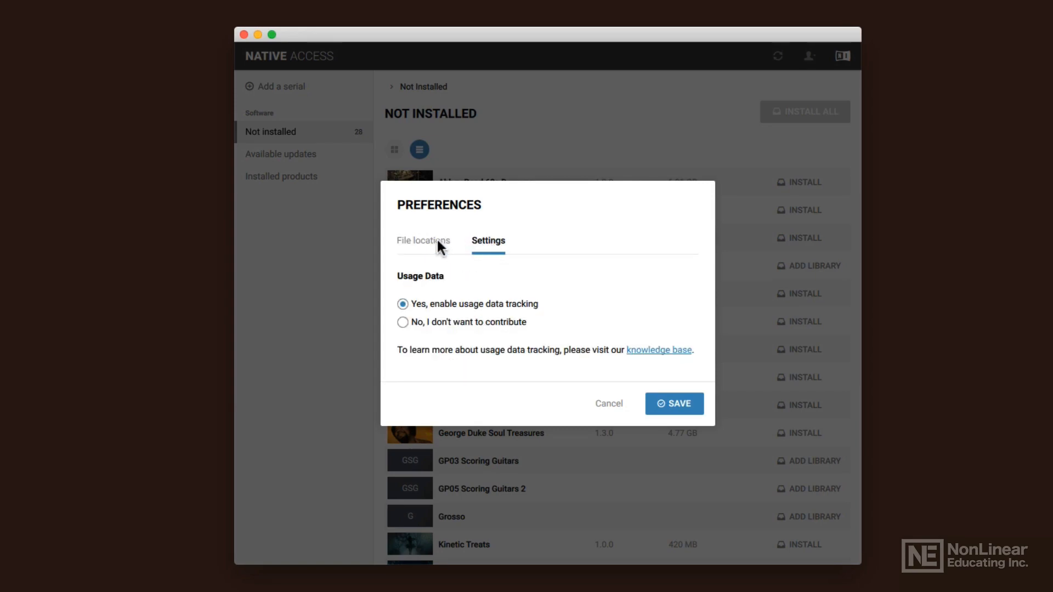
click(424, 241)
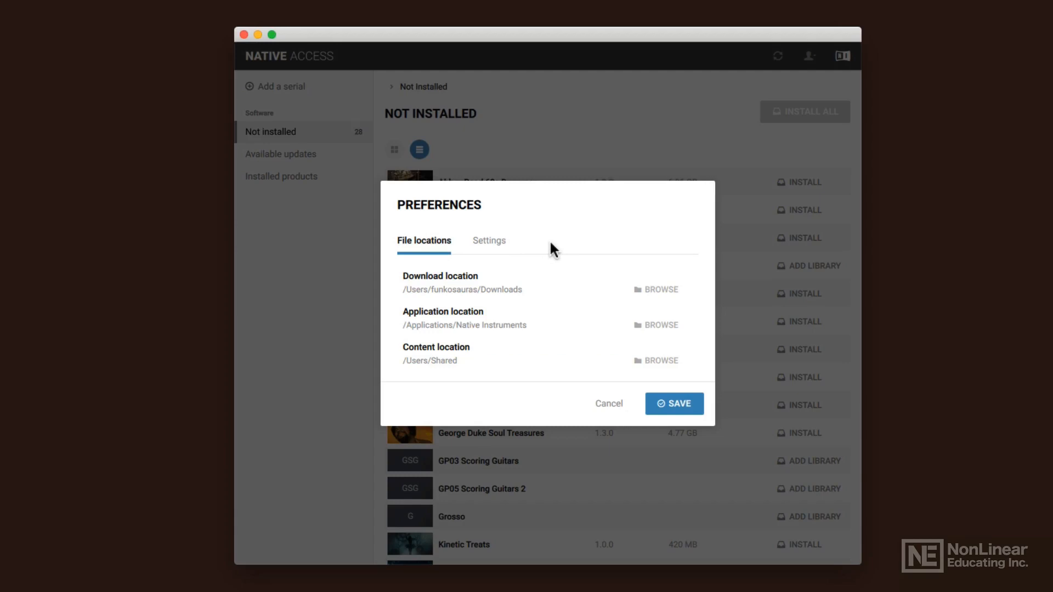